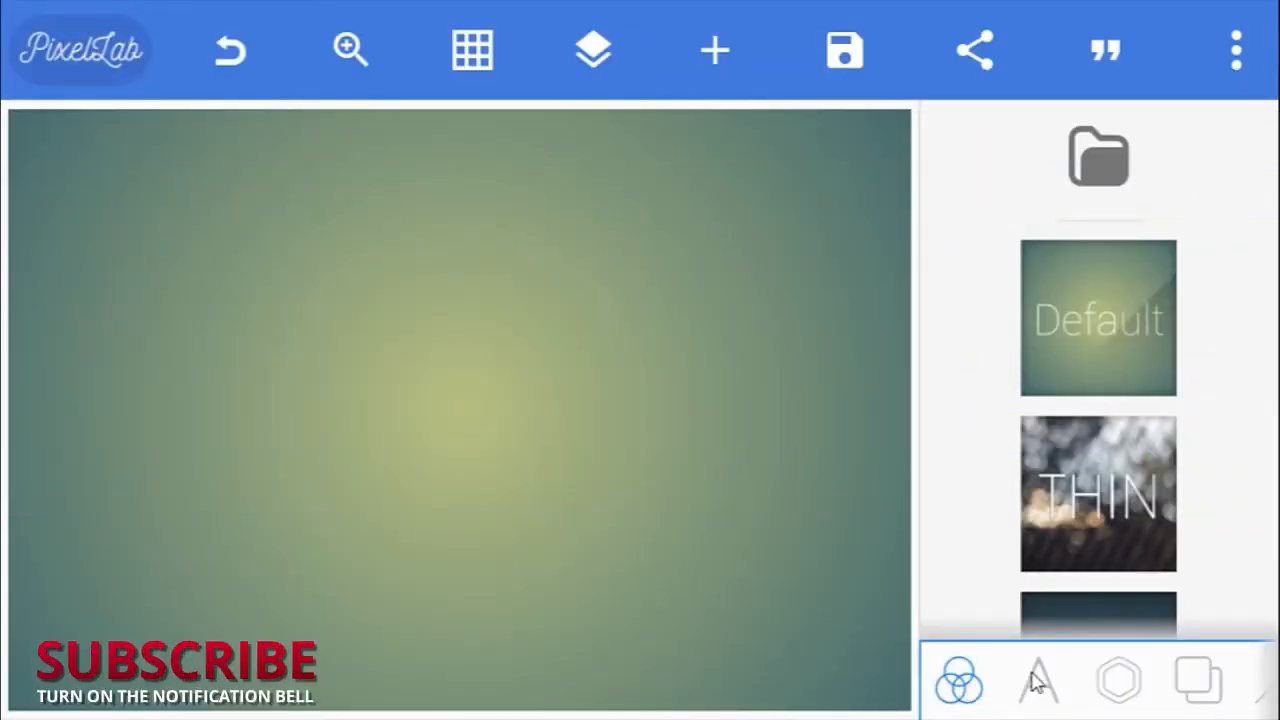
- Replace the green background with a new dark blue radial gradient
click(1197, 681)
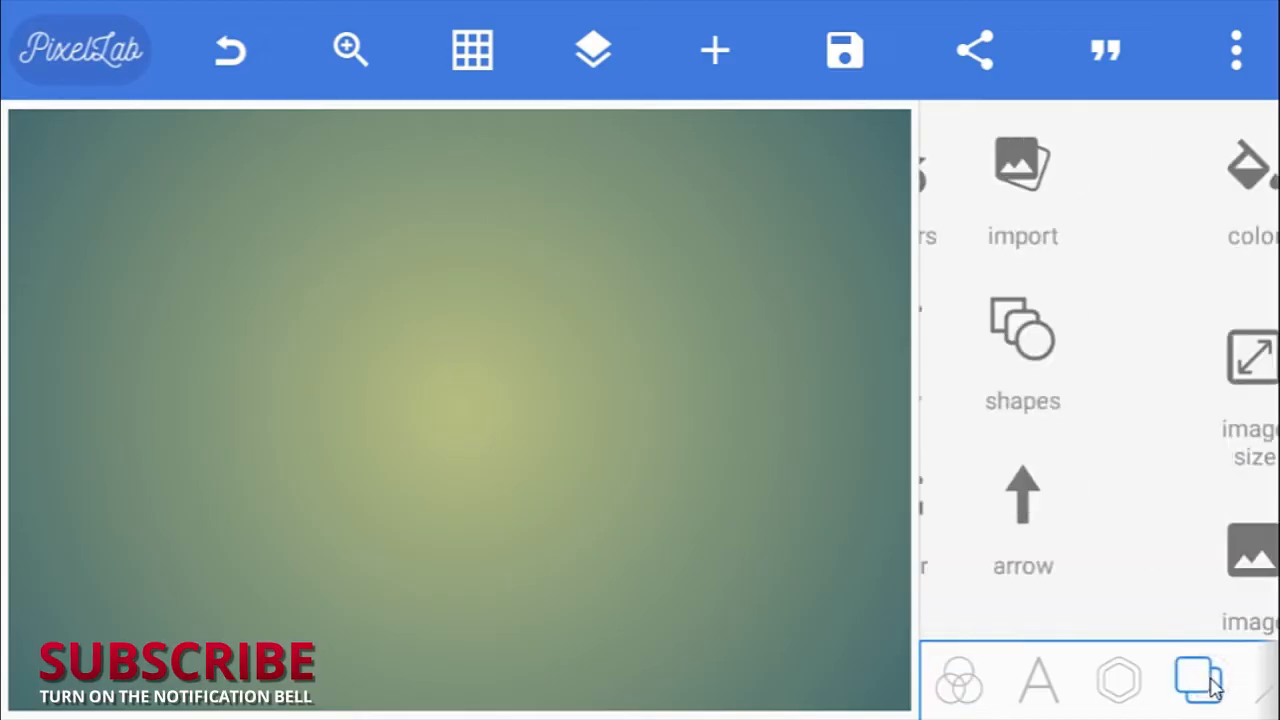
click(1199, 681)
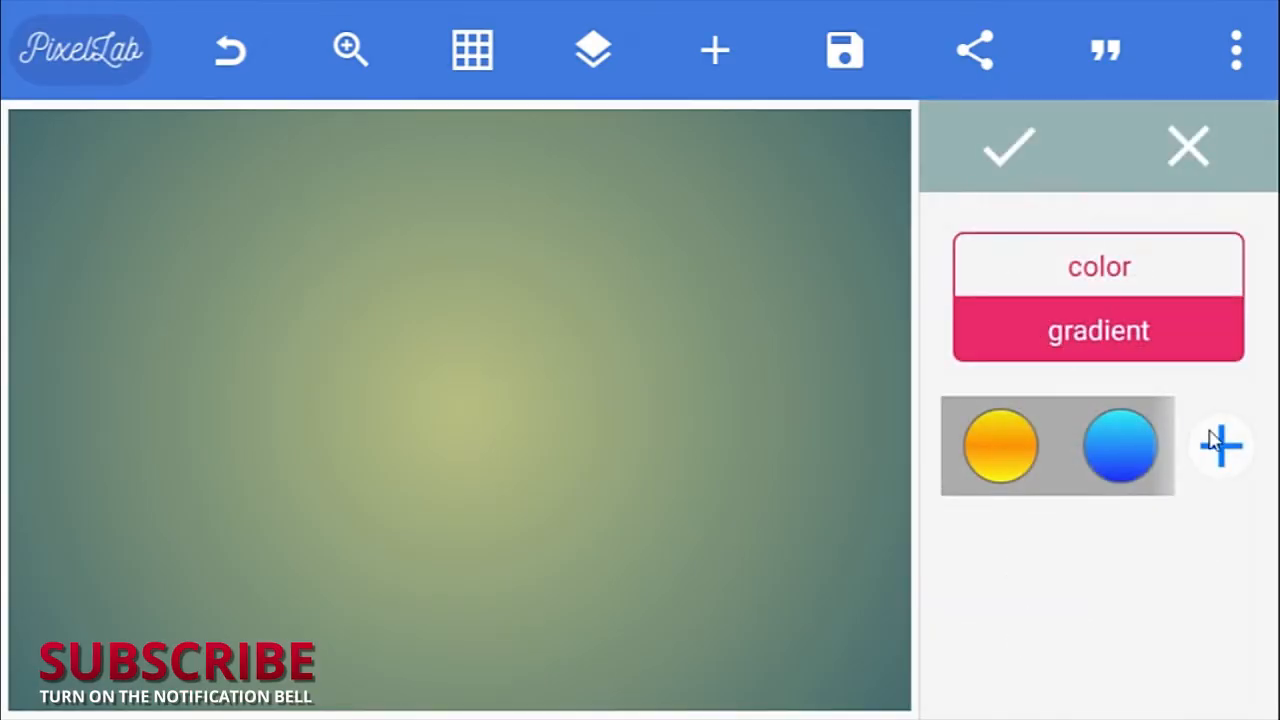
click(1220, 446)
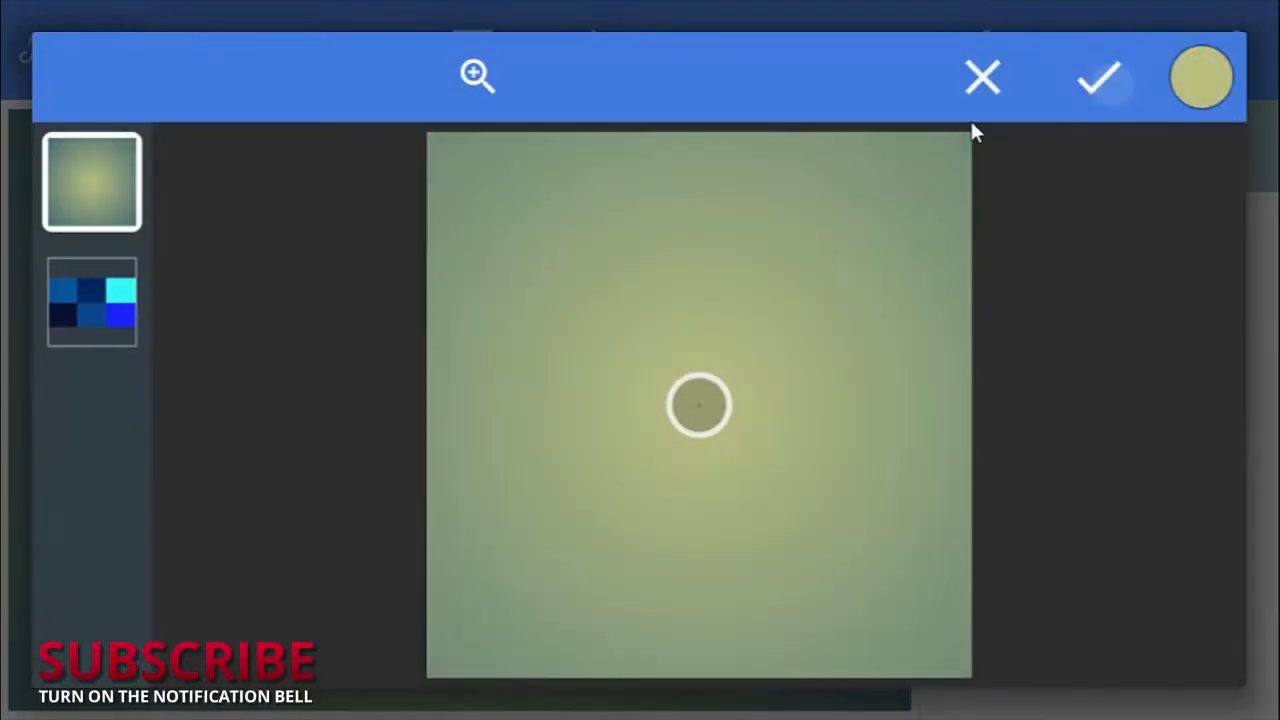
click(91, 302)
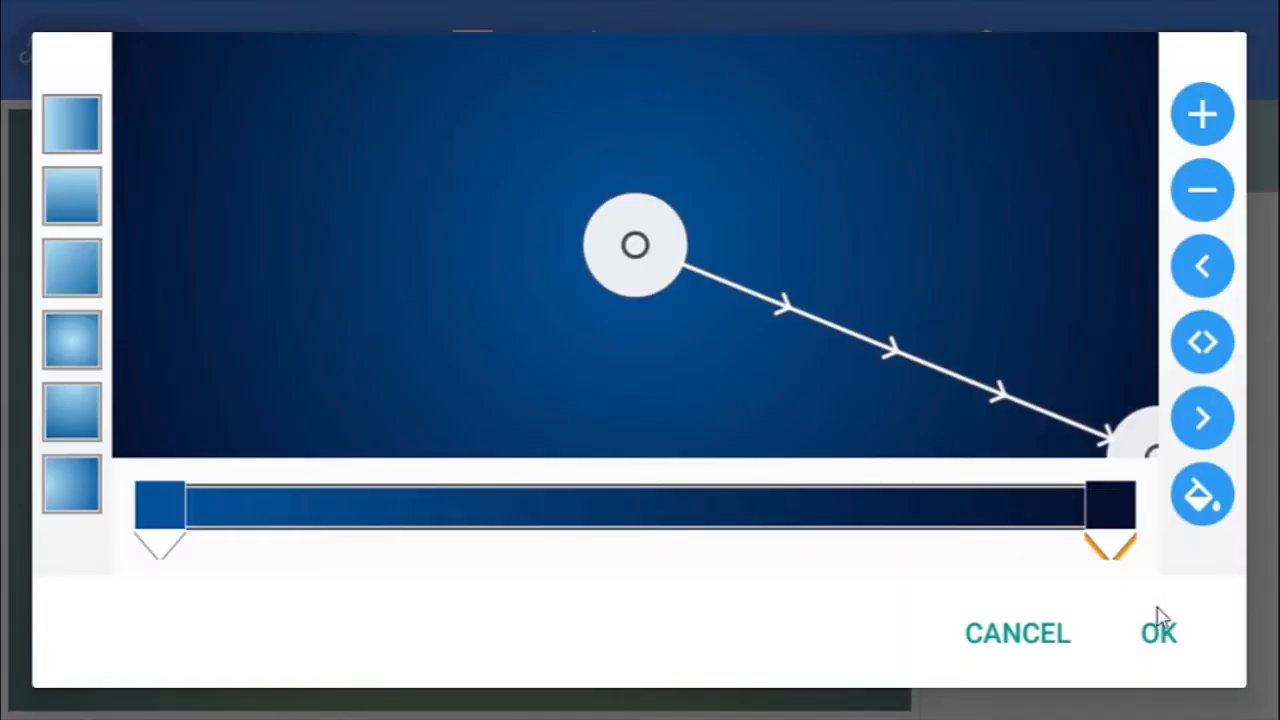
click(1202, 495)
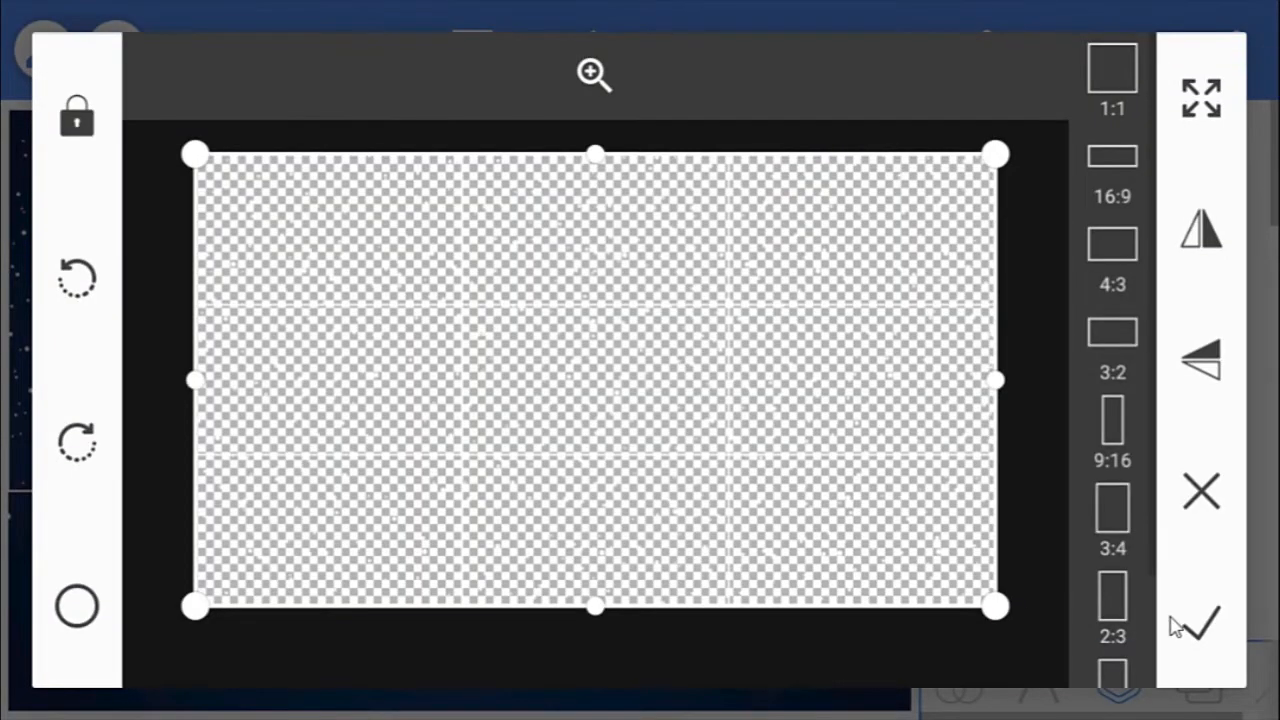
- Place the transparent stars PNG uncropped so it covers the whole canvas
click(1199, 620)
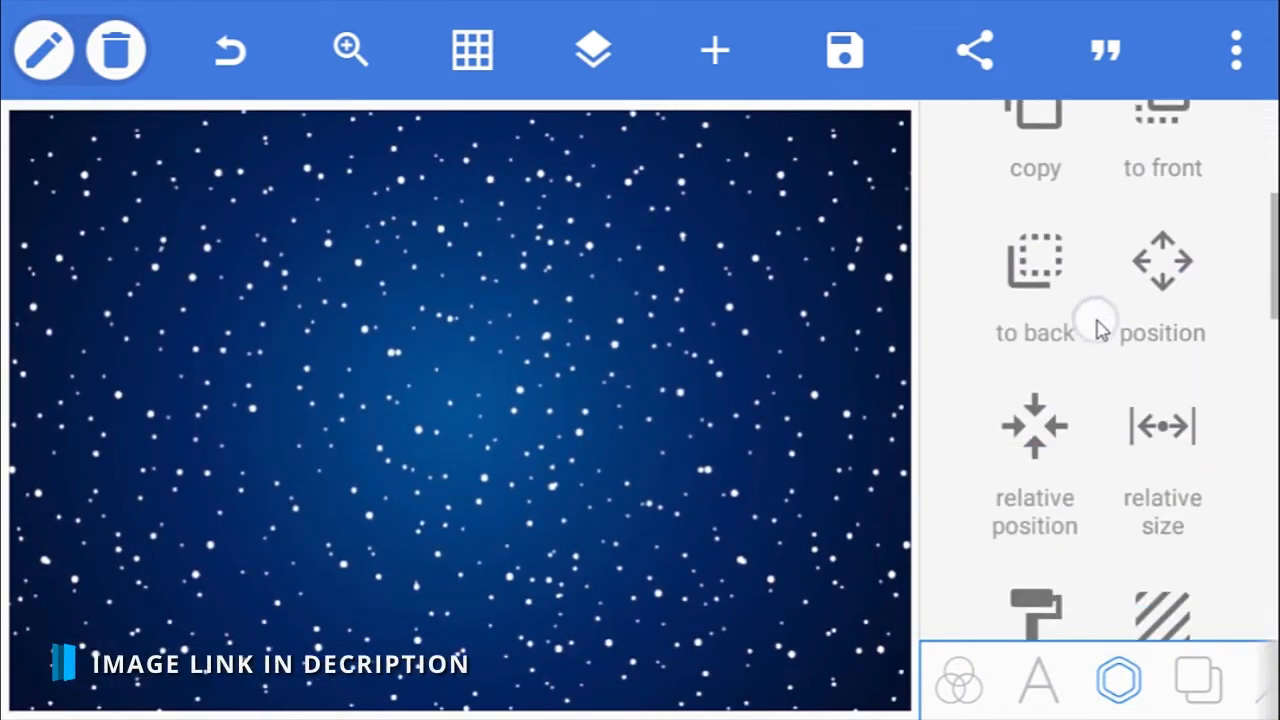
click(1117, 680)
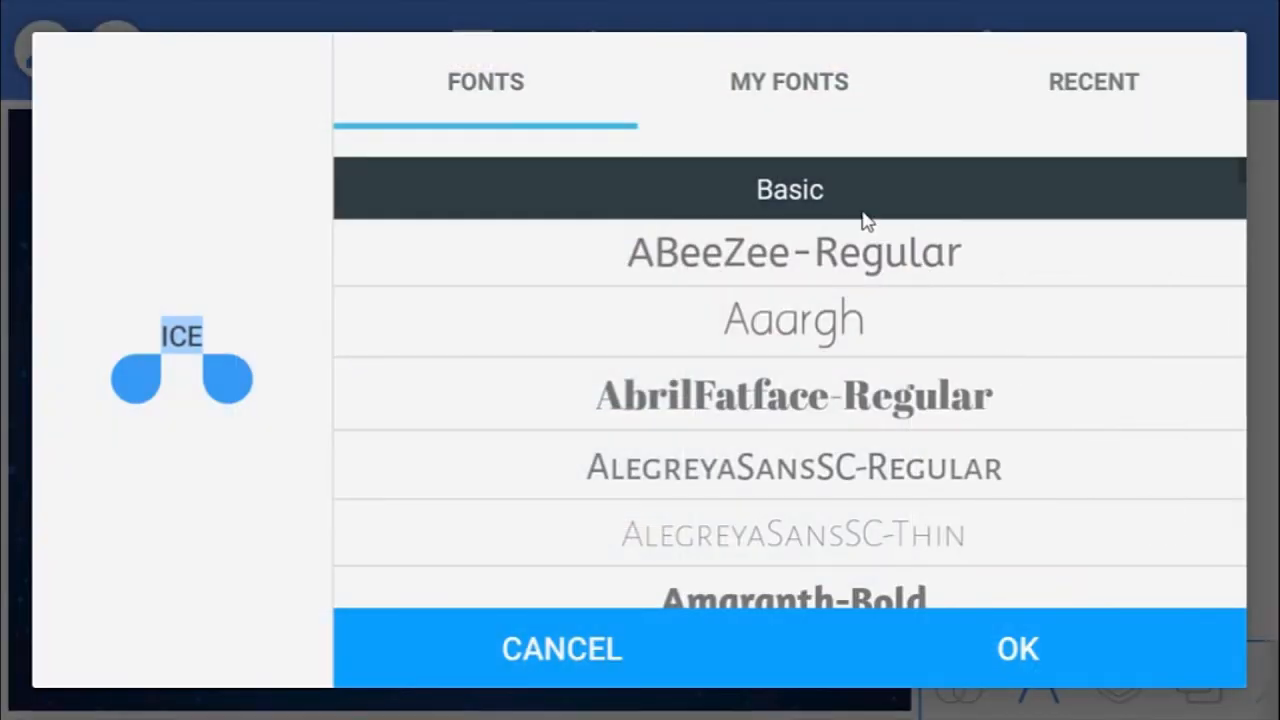
- Set ICE to the bold rounded font from My Fonts and duplicate the text
click(788, 82)
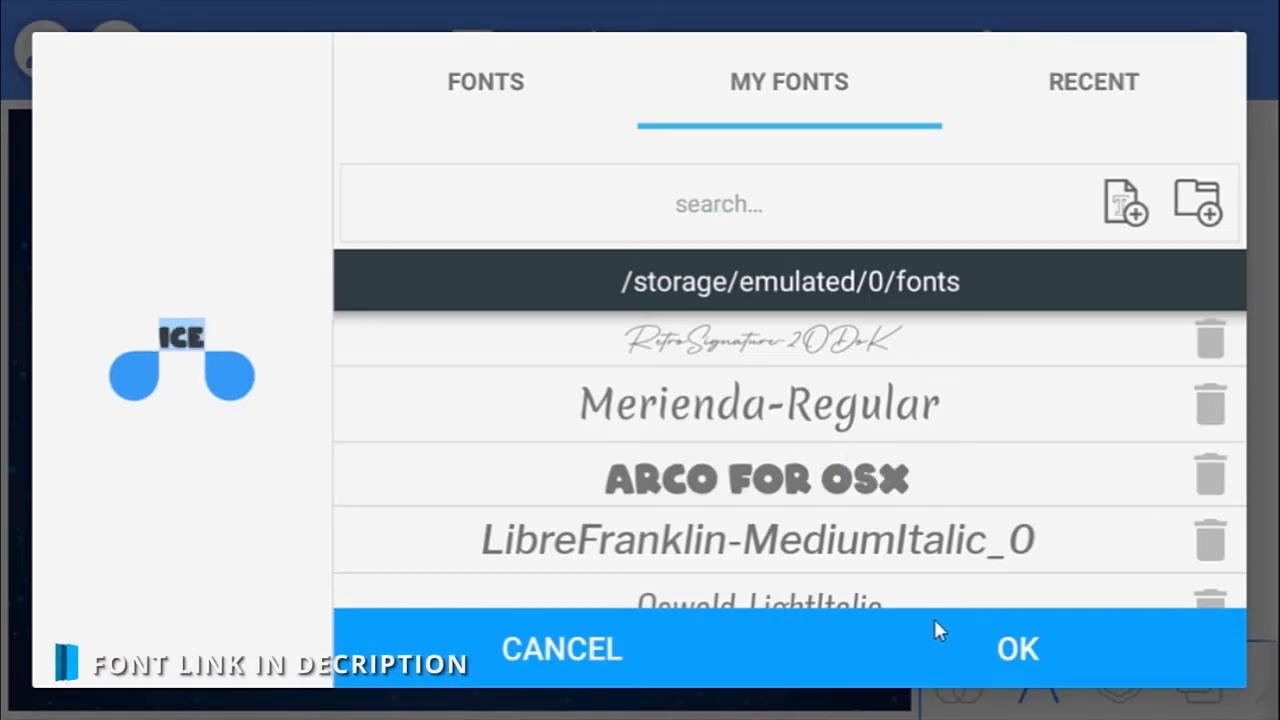
click(1017, 648)
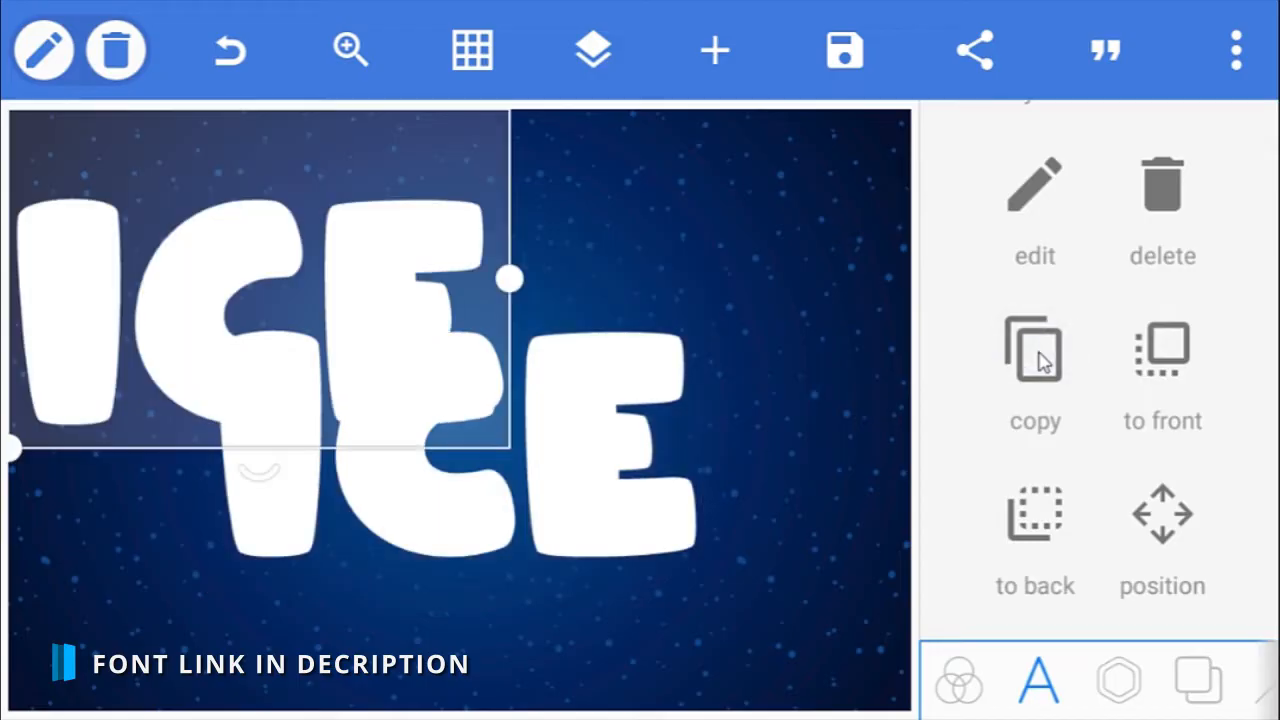
click(592, 50)
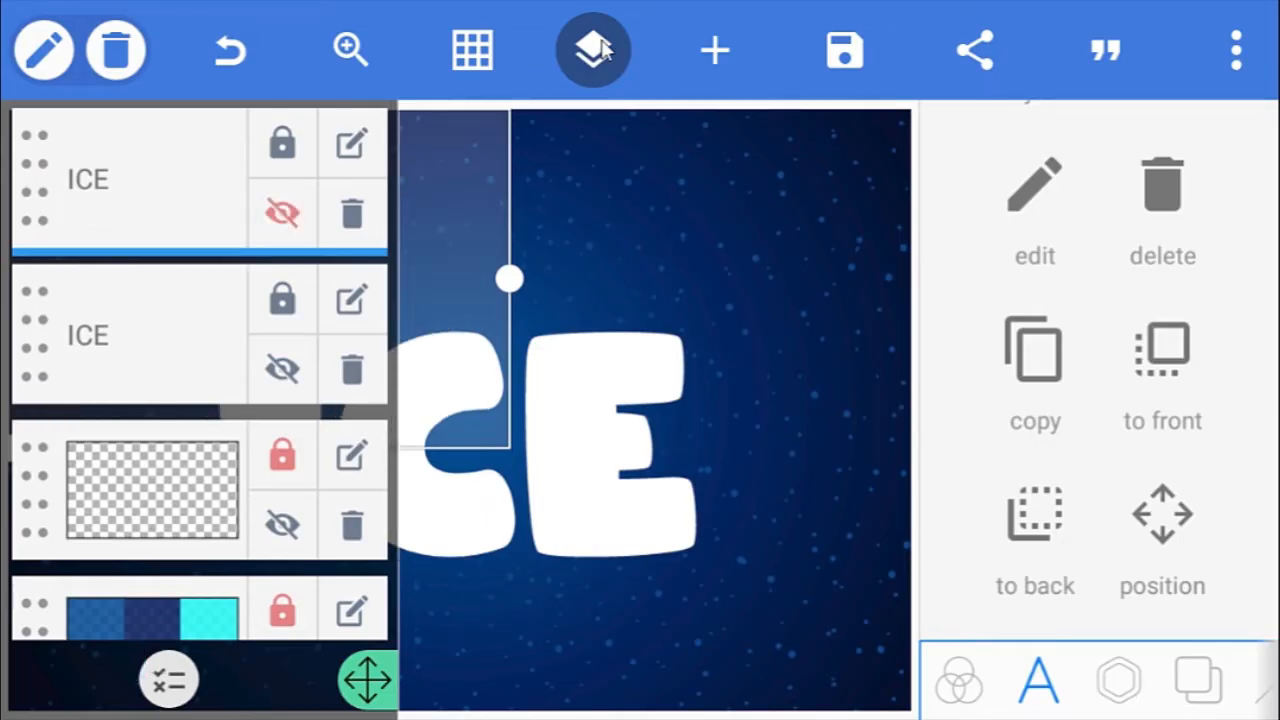
- Fill ICE with a vertical gradient from cyan to bright blue #0E17F9
click(593, 50)
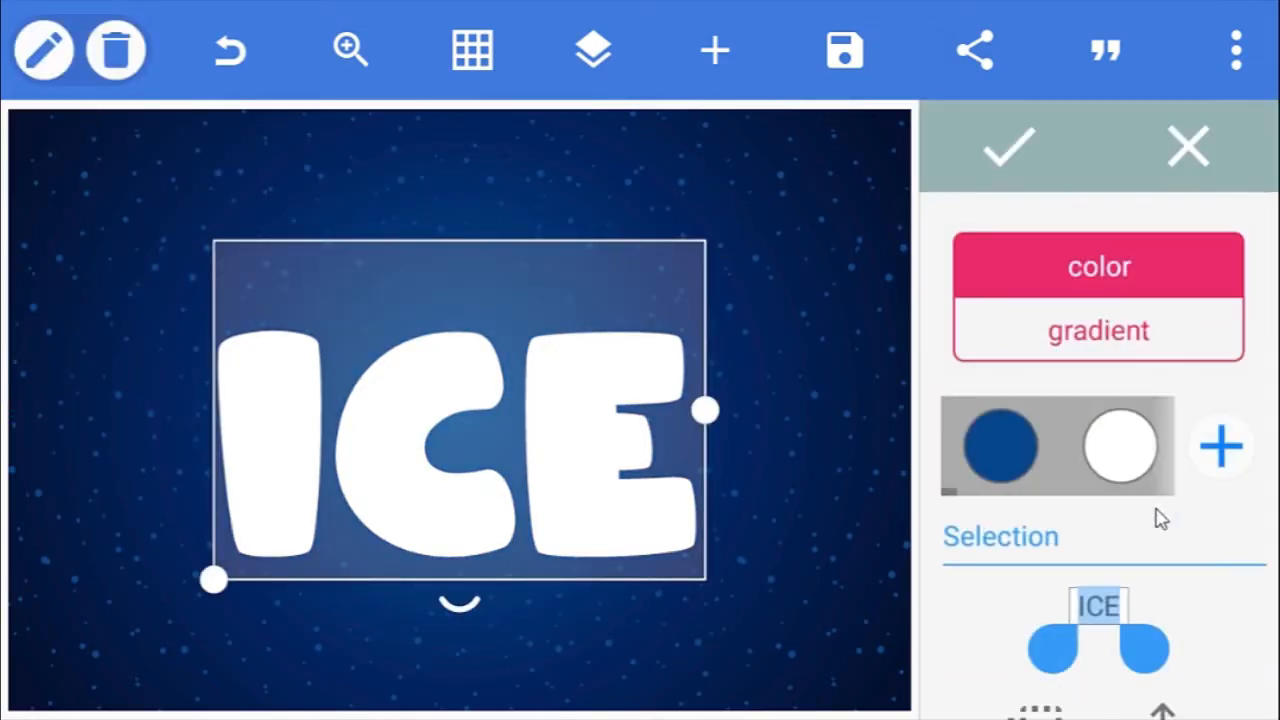
click(1098, 331)
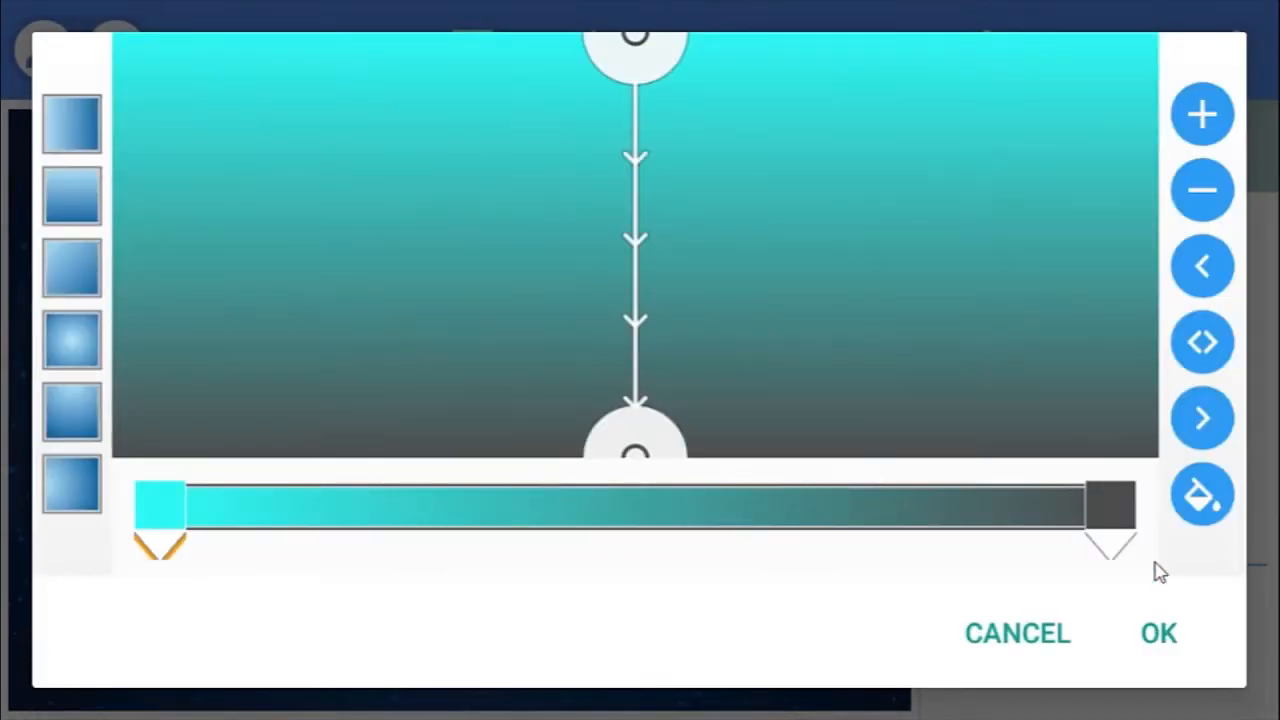
click(1202, 495)
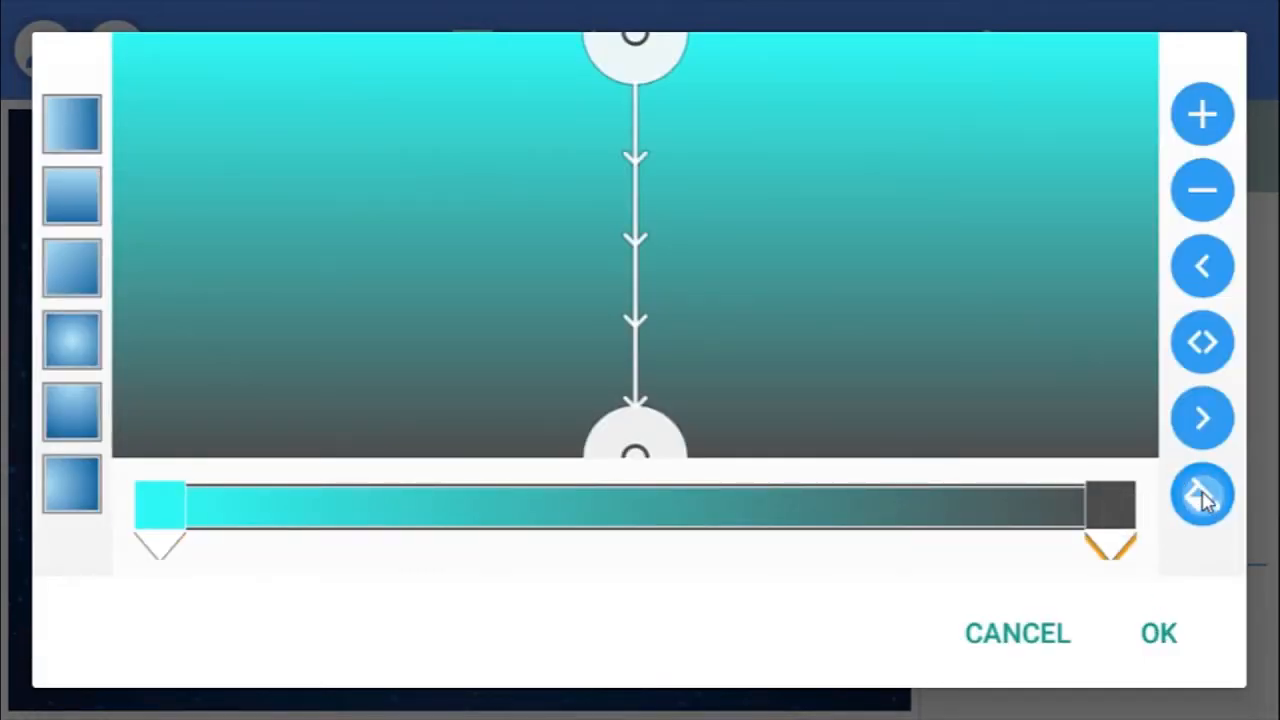
click(1202, 495)
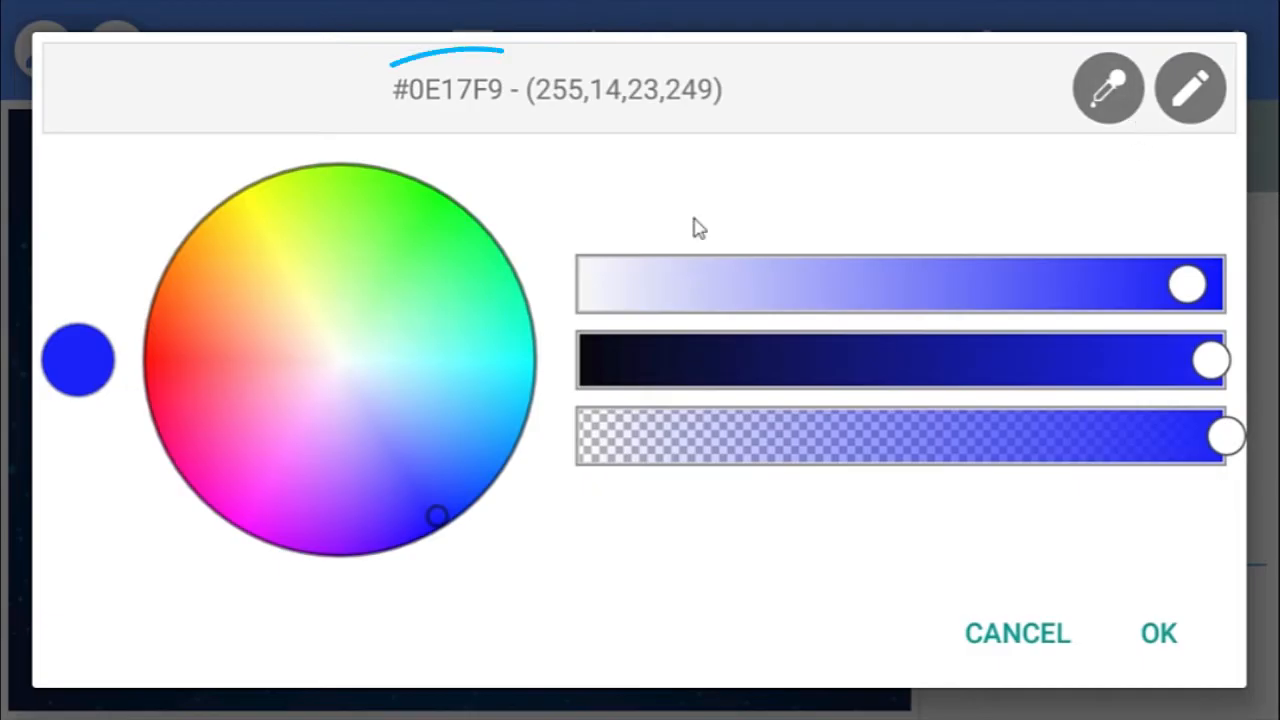
click(1190, 88)
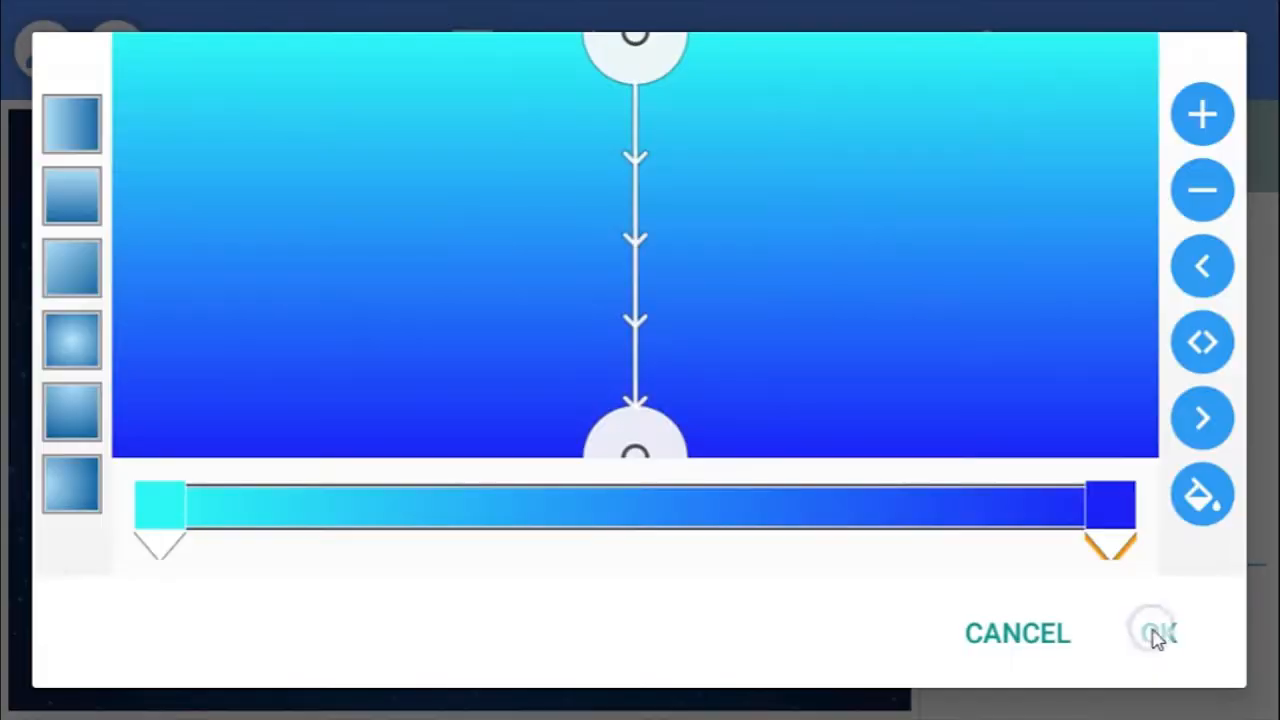
click(1152, 632)
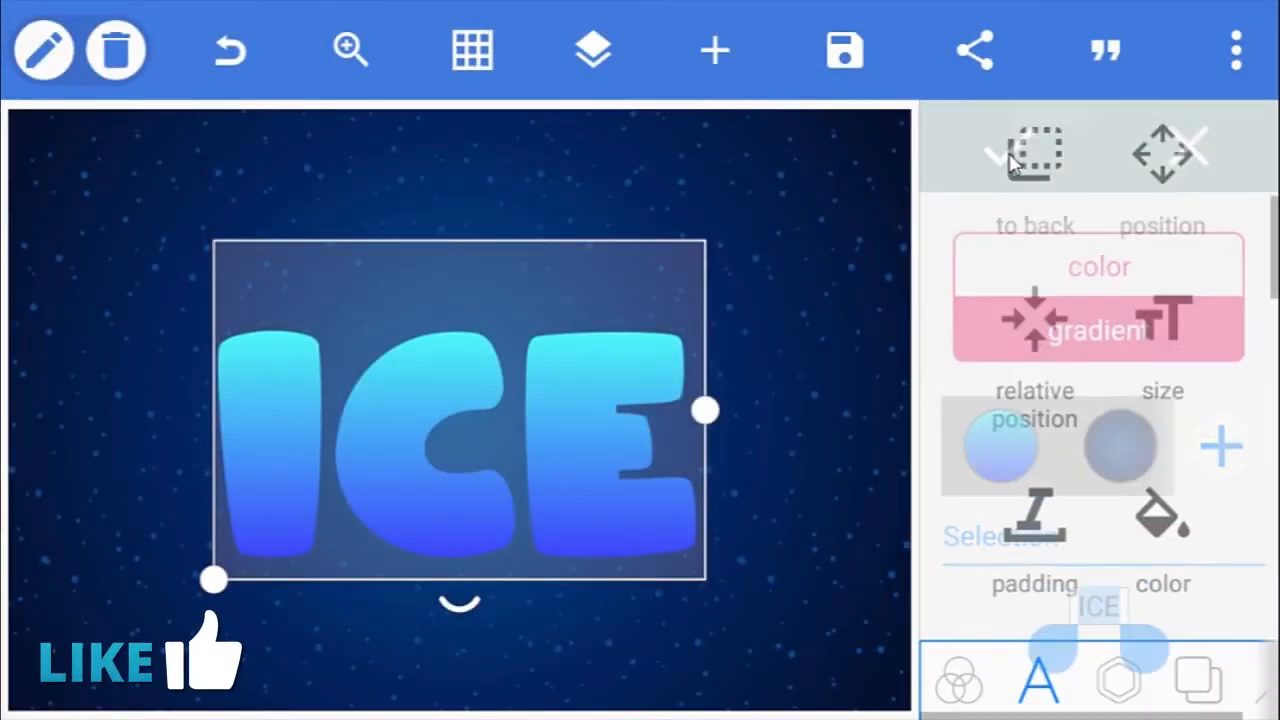
- Extrude ICE in 3D with oblique depth 6 angled at 316°
scroll(down, 3)
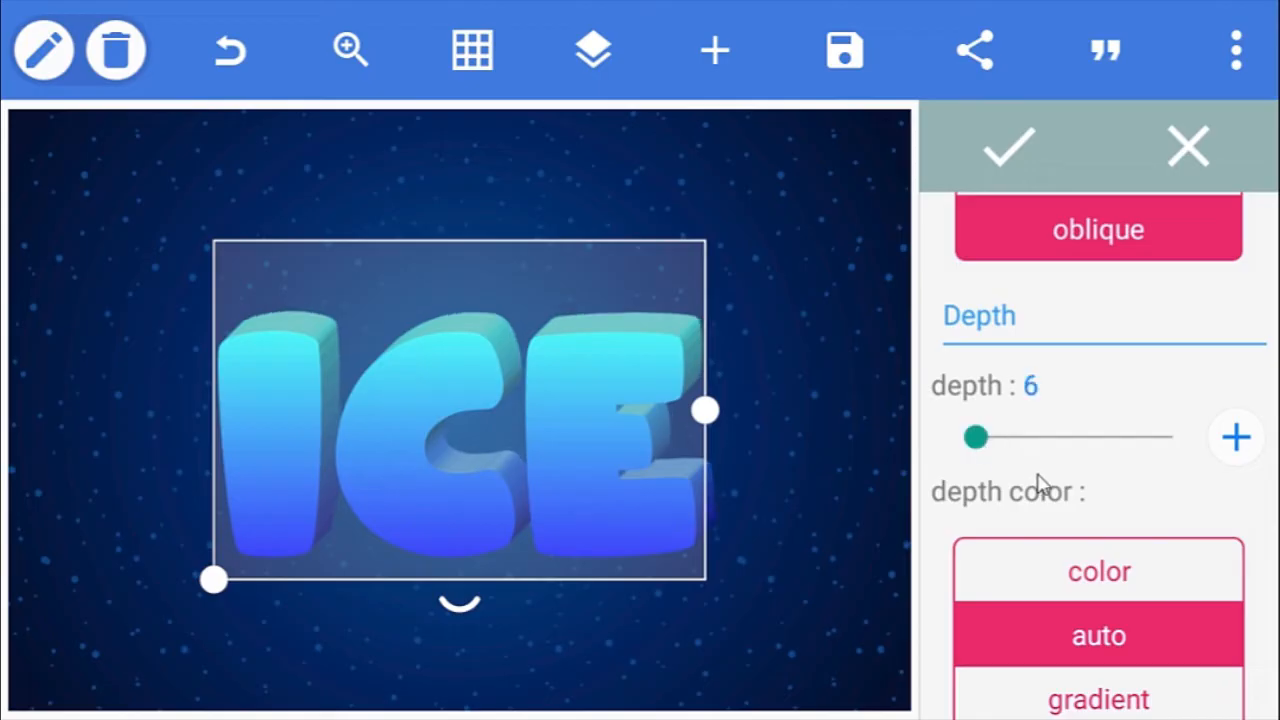
scroll(down, 3)
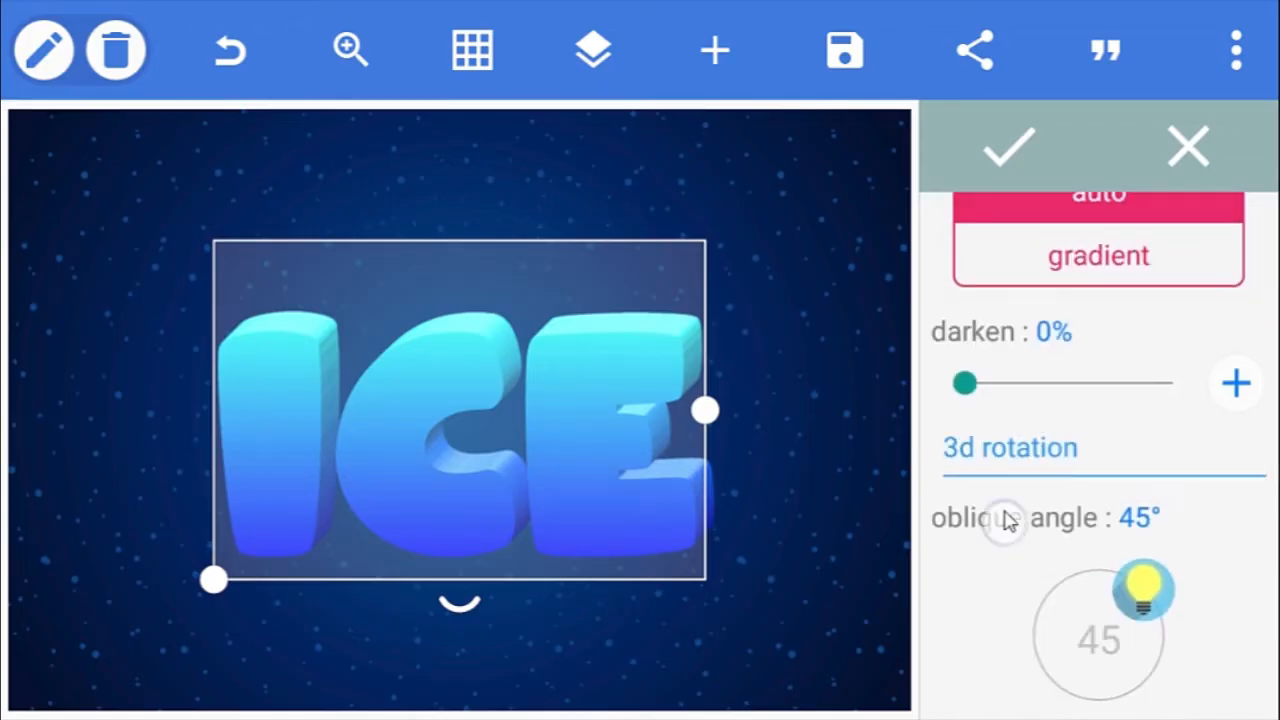
drag(1140, 590, 1050, 525)
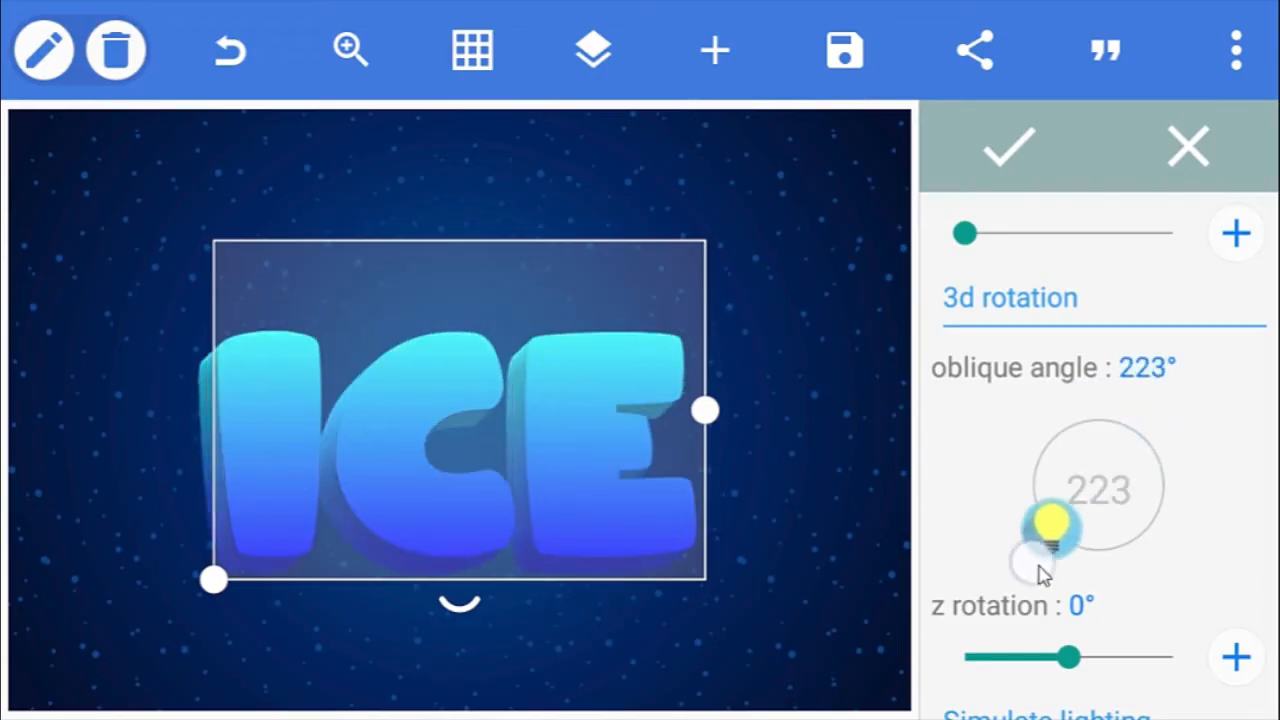
drag(1055, 525, 1145, 495)
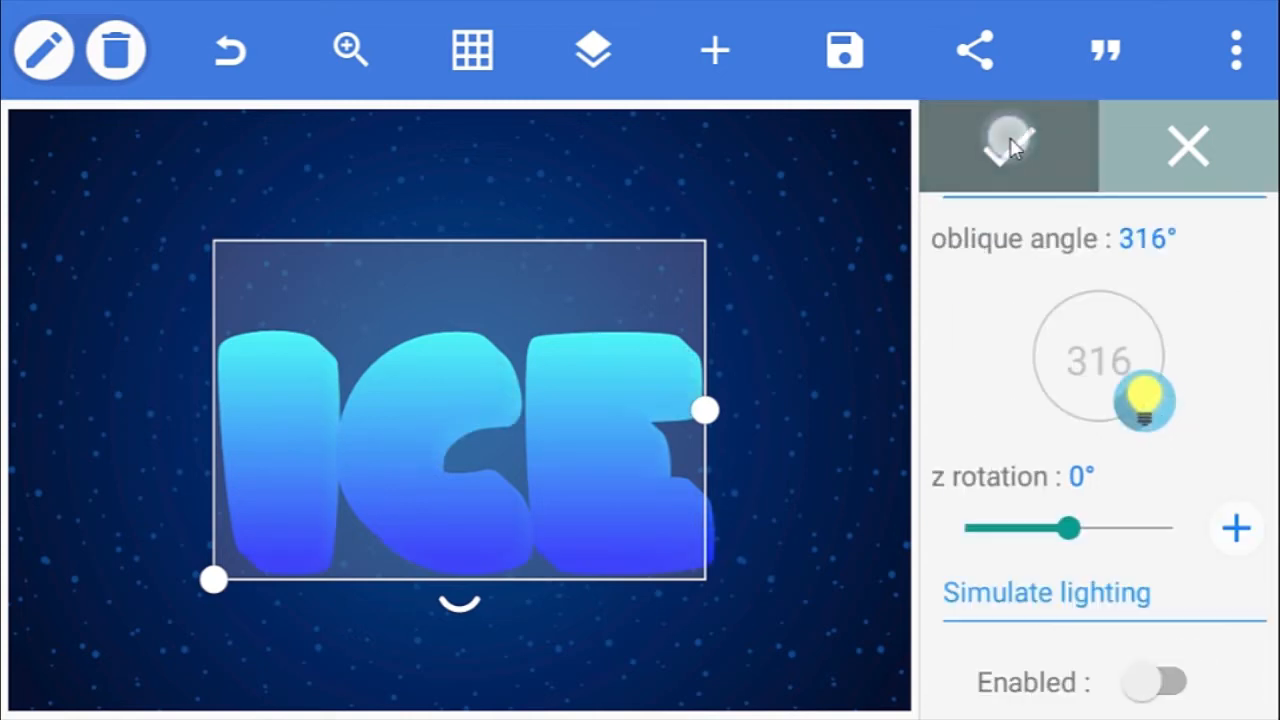
click(592, 50)
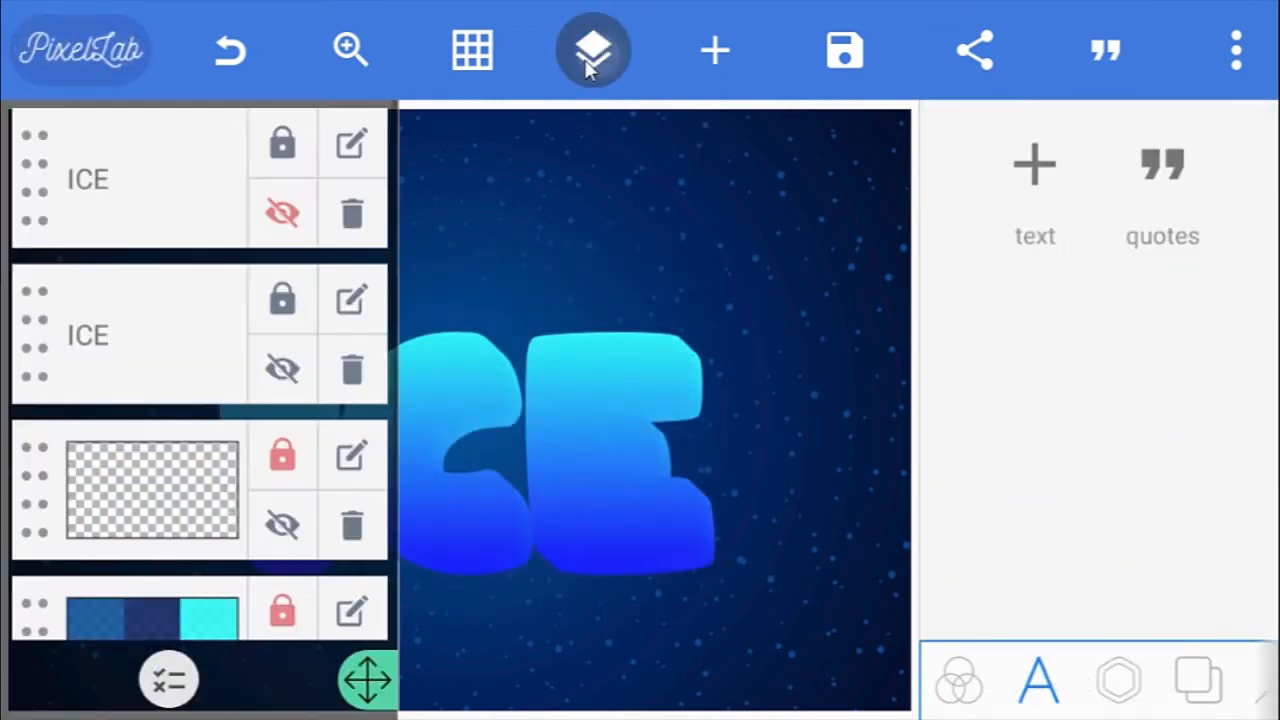
- Unhide the white ICE copy and fill it with the stretched ice texture, Maintain ratio off
click(125, 180)
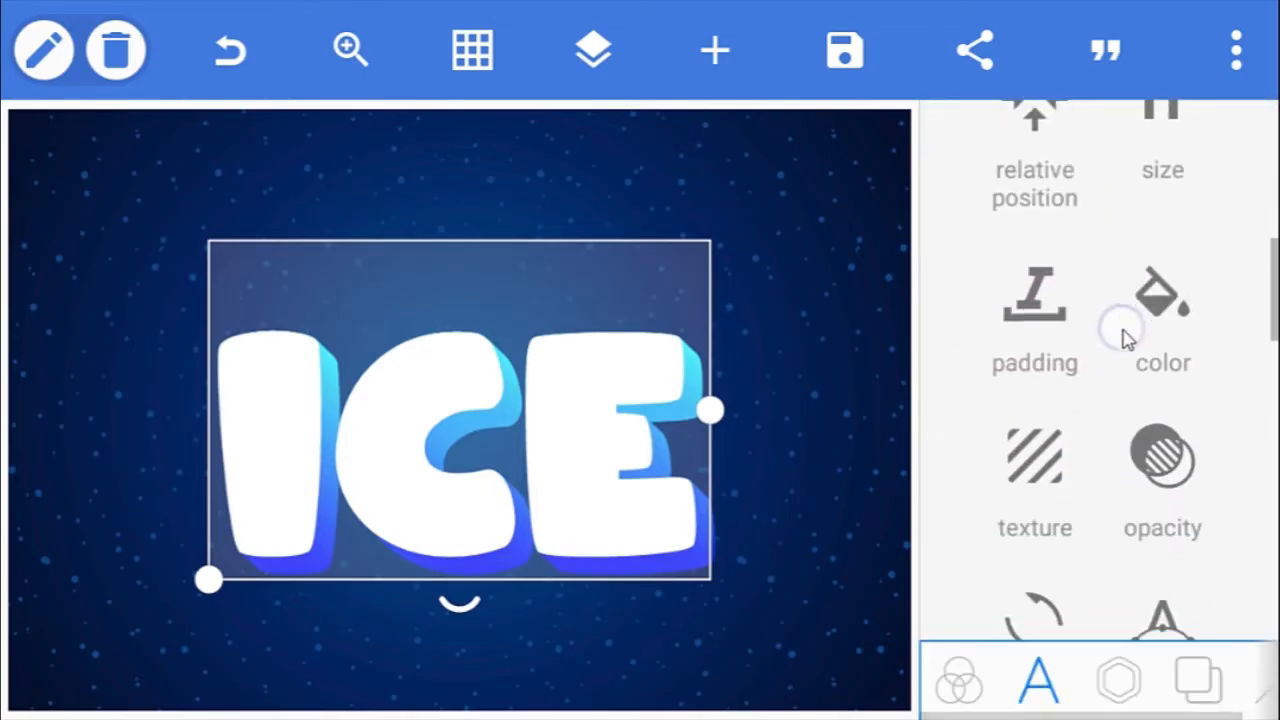
click(1034, 456)
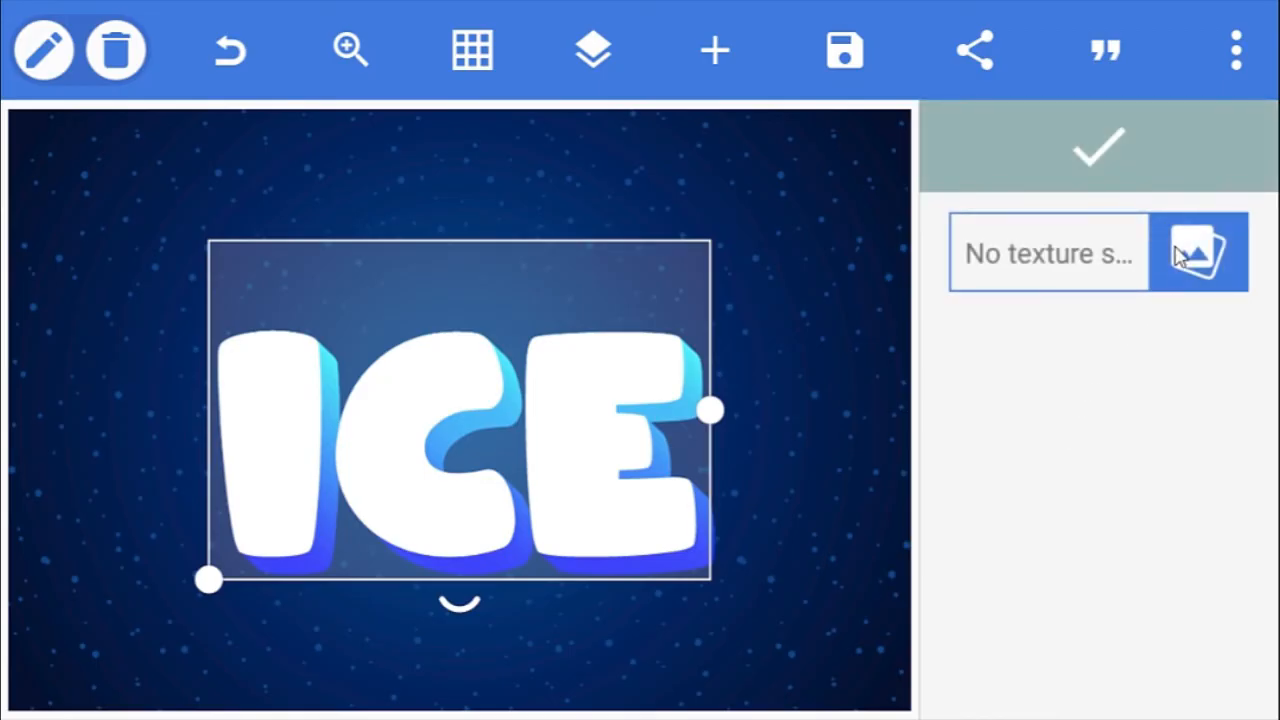
click(1197, 252)
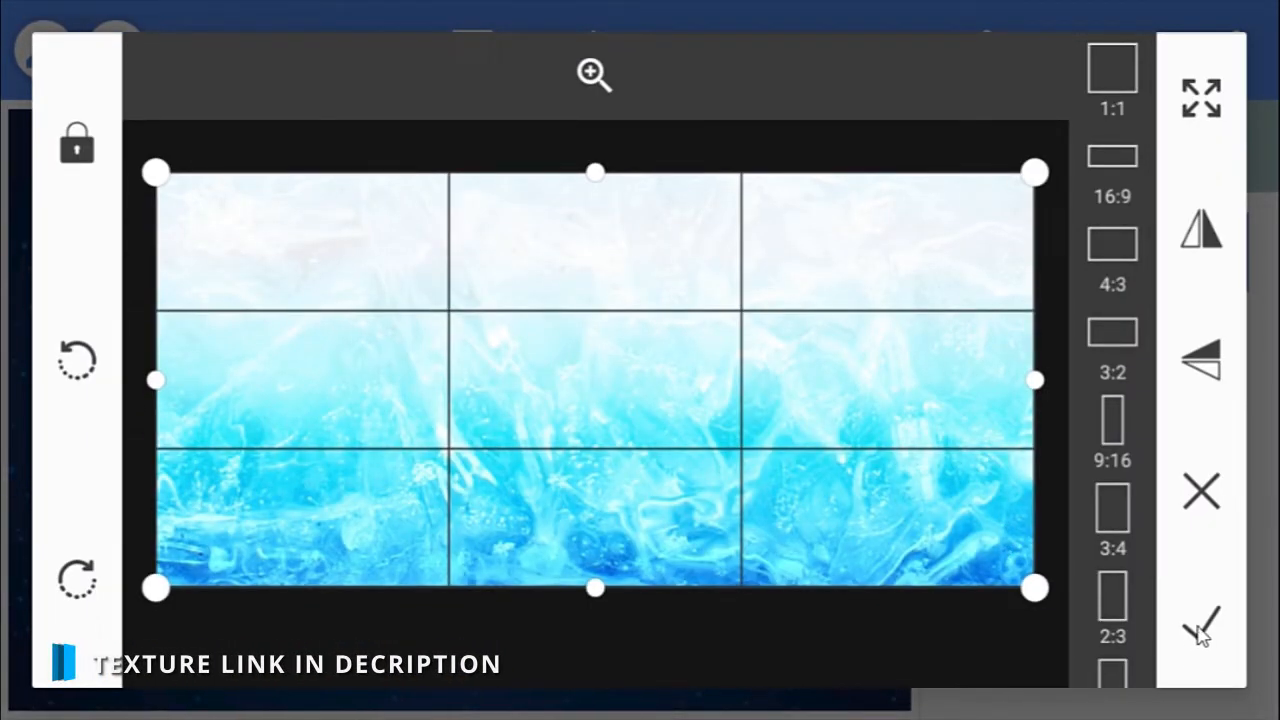
click(1201, 620)
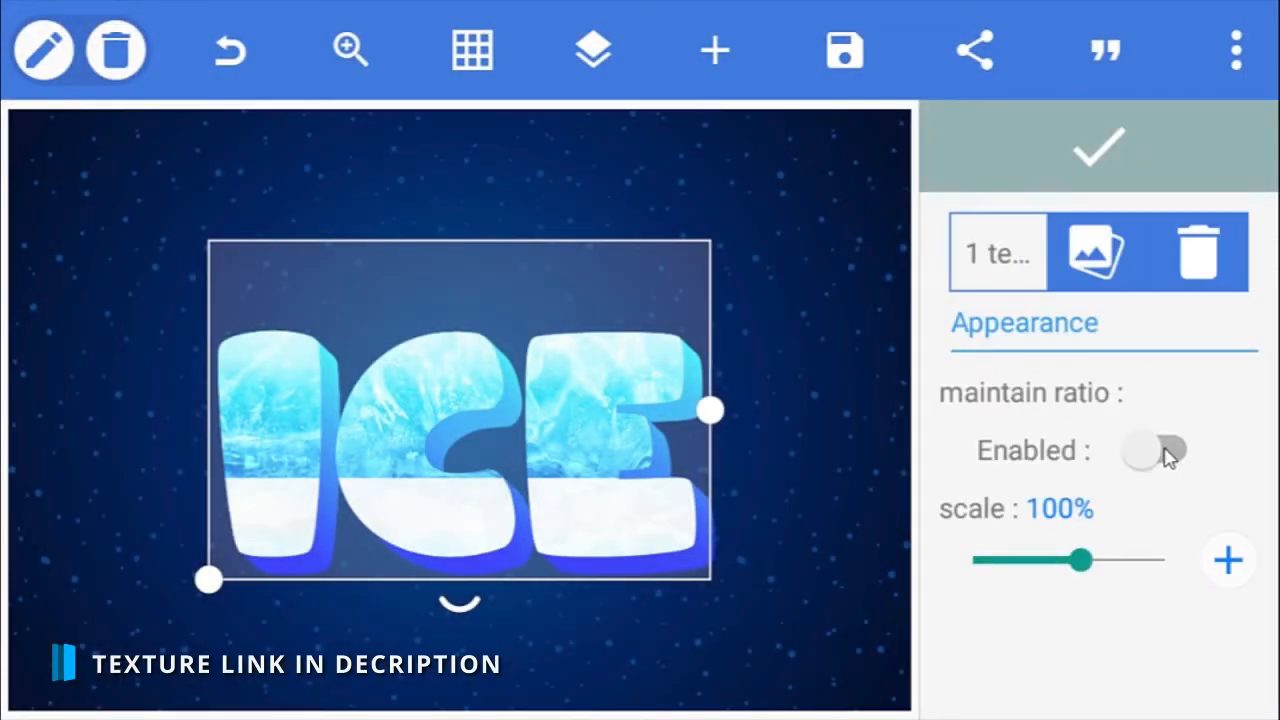
click(1170, 450)
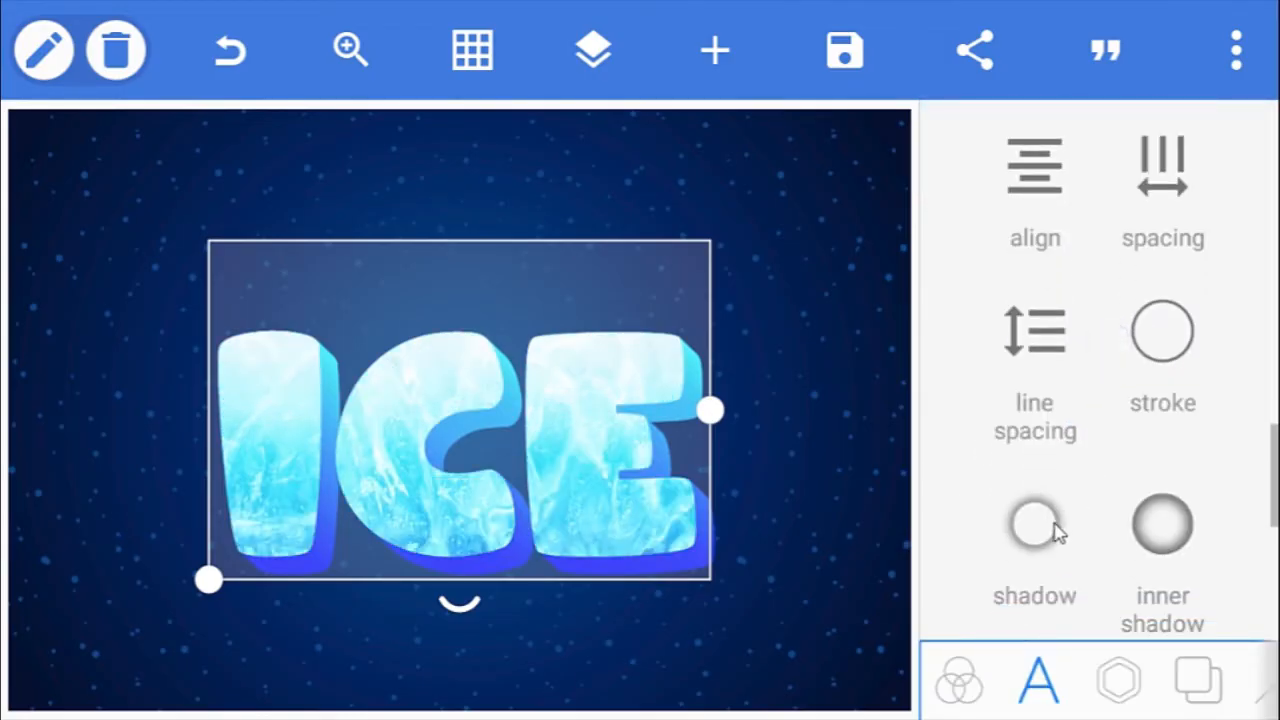
- Add a swapped white-and-blue shadow with blur radius 1 and y offset -2
click(1034, 524)
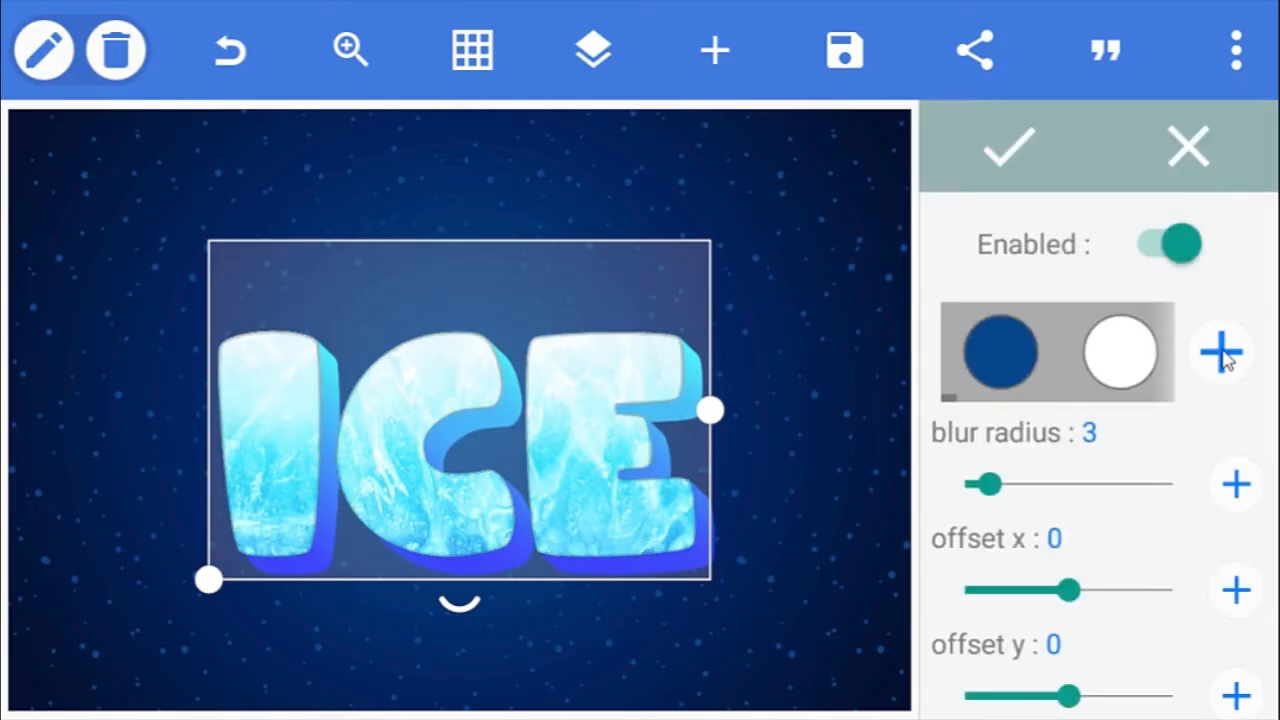
click(1220, 352)
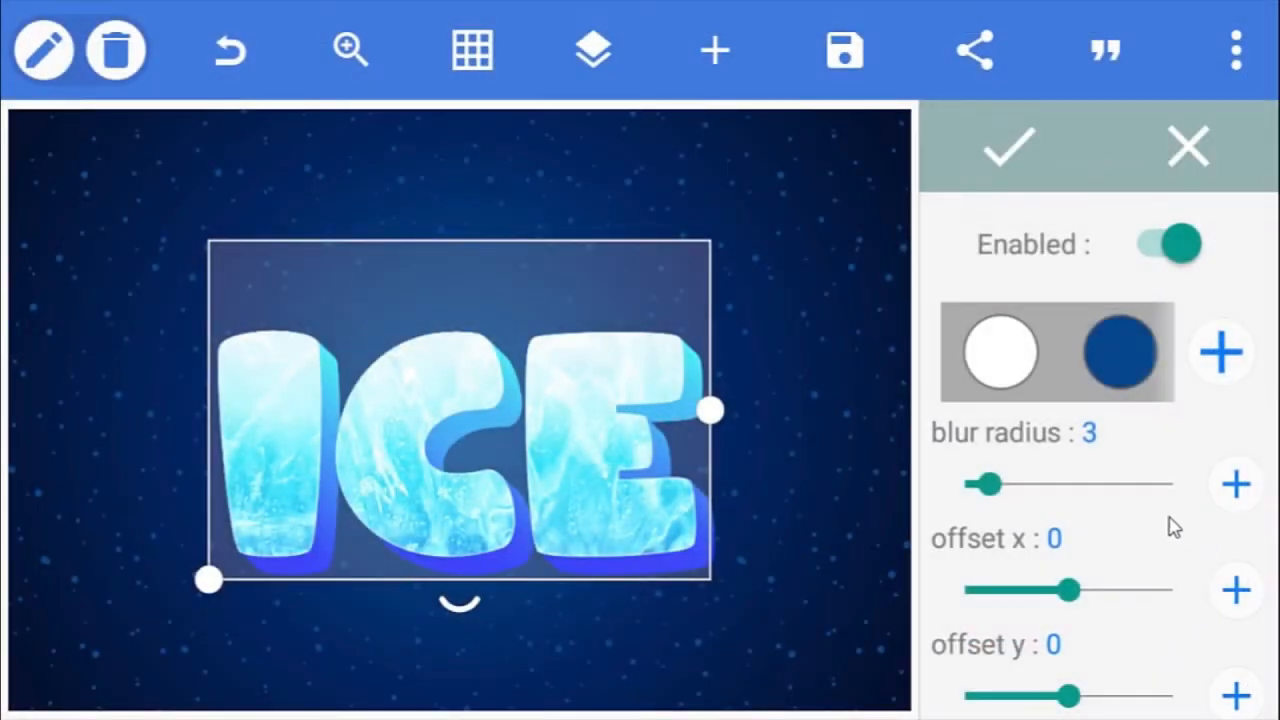
drag(985, 484, 972, 484)
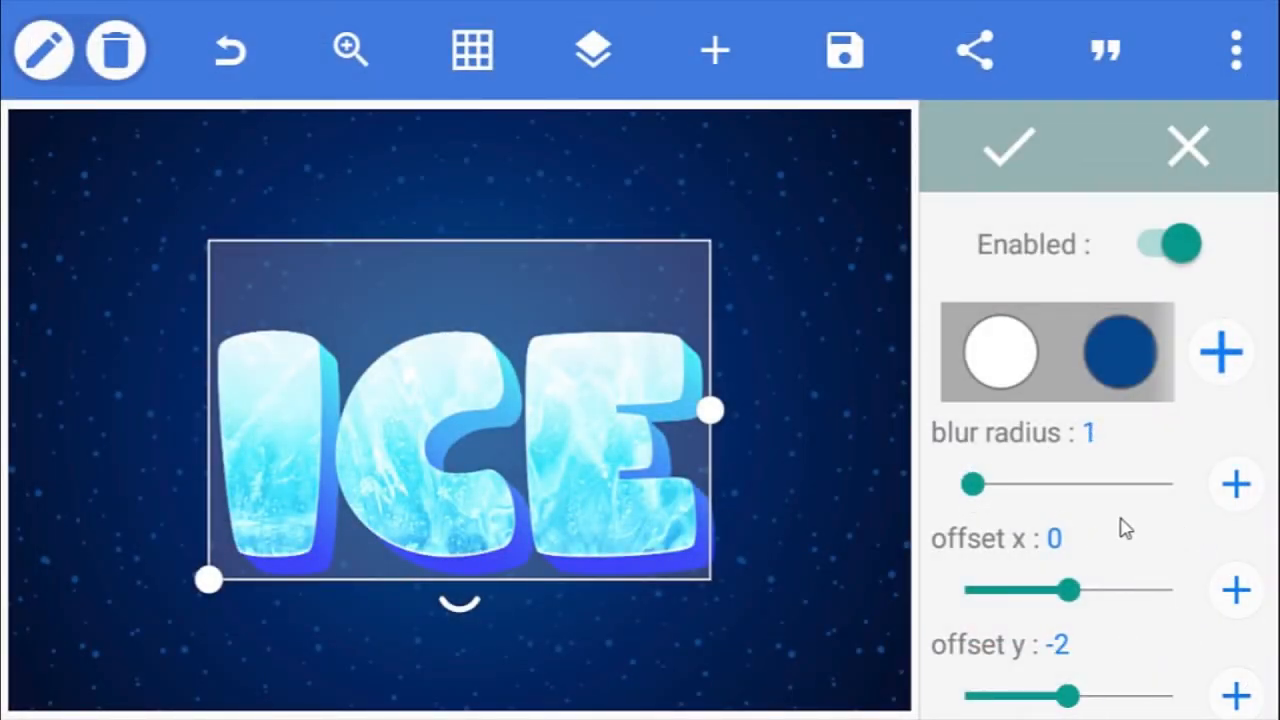
click(1007, 147)
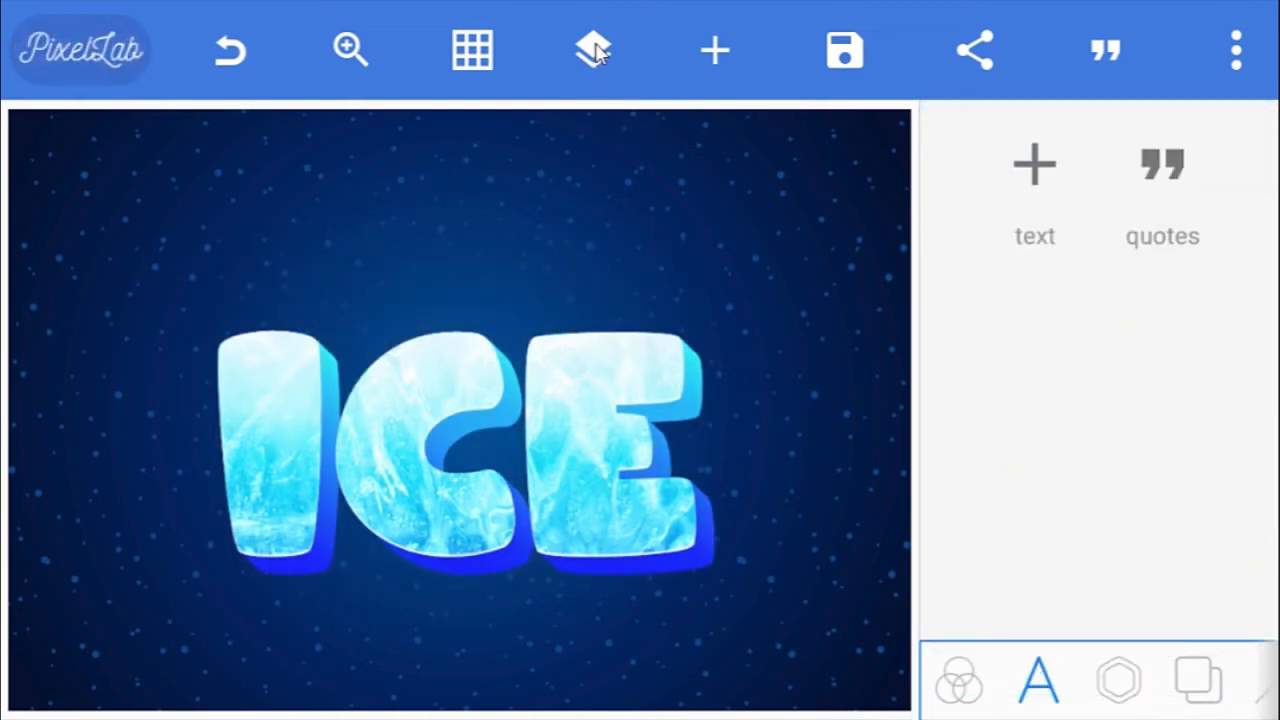
- Give the second ICE layer an inner shadow at about 20% opacity
click(593, 50)
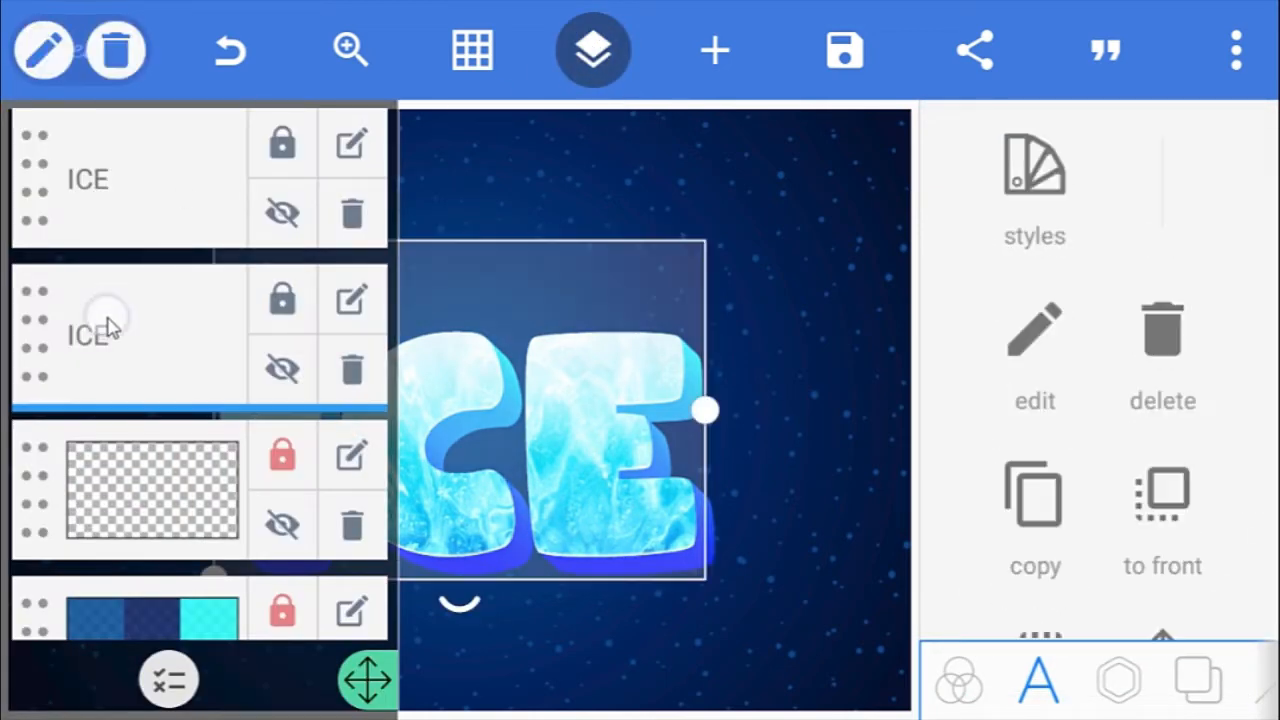
click(592, 50)
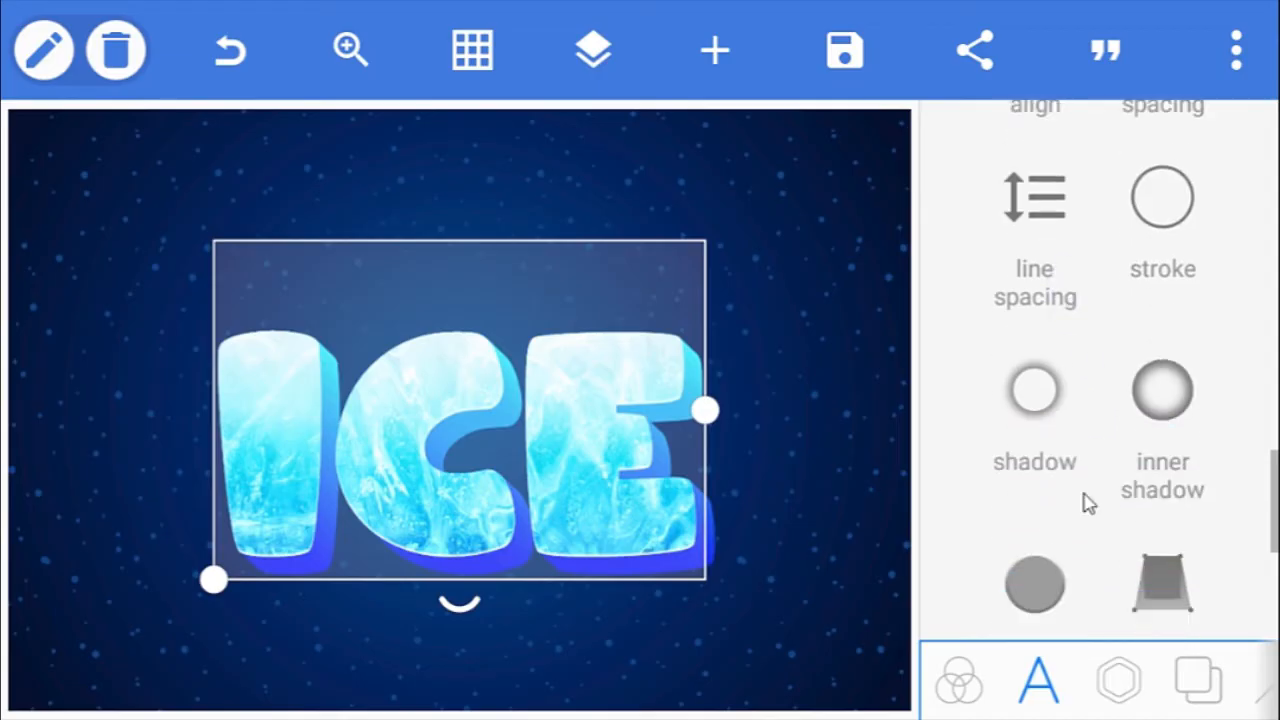
click(1034, 389)
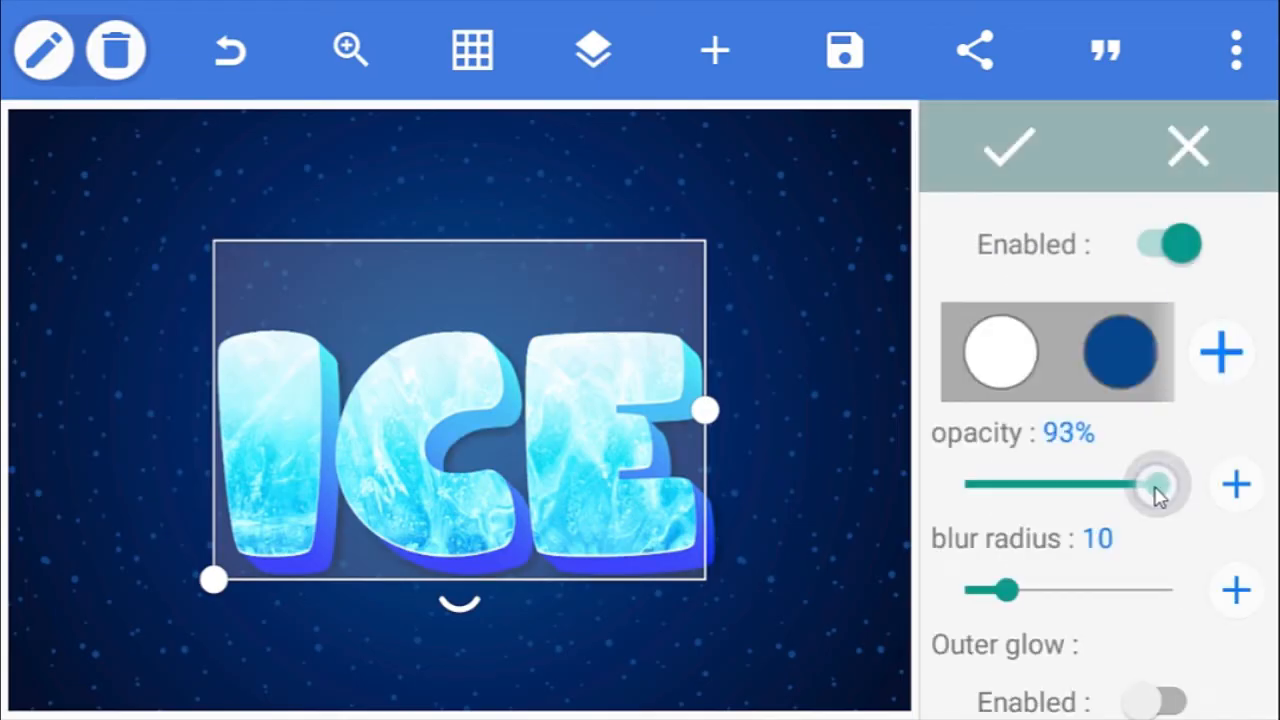
drag(1155, 484, 1005, 484)
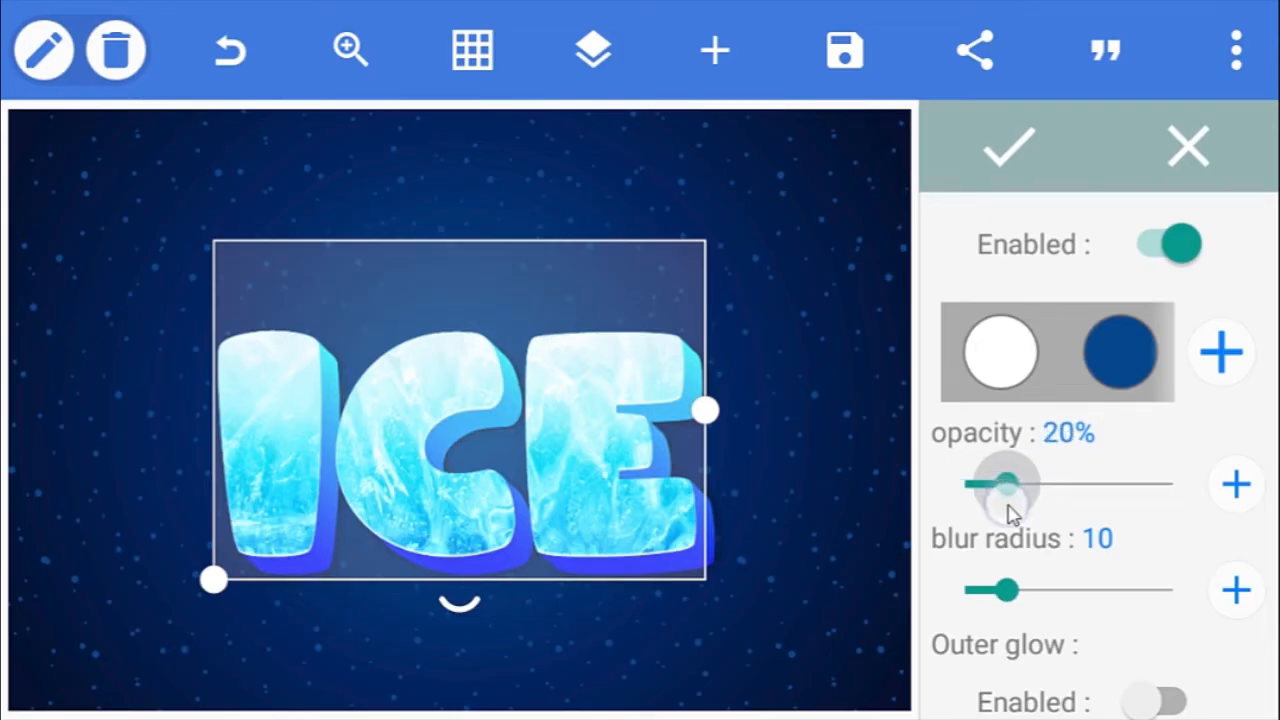
drag(1005, 588, 975, 465)
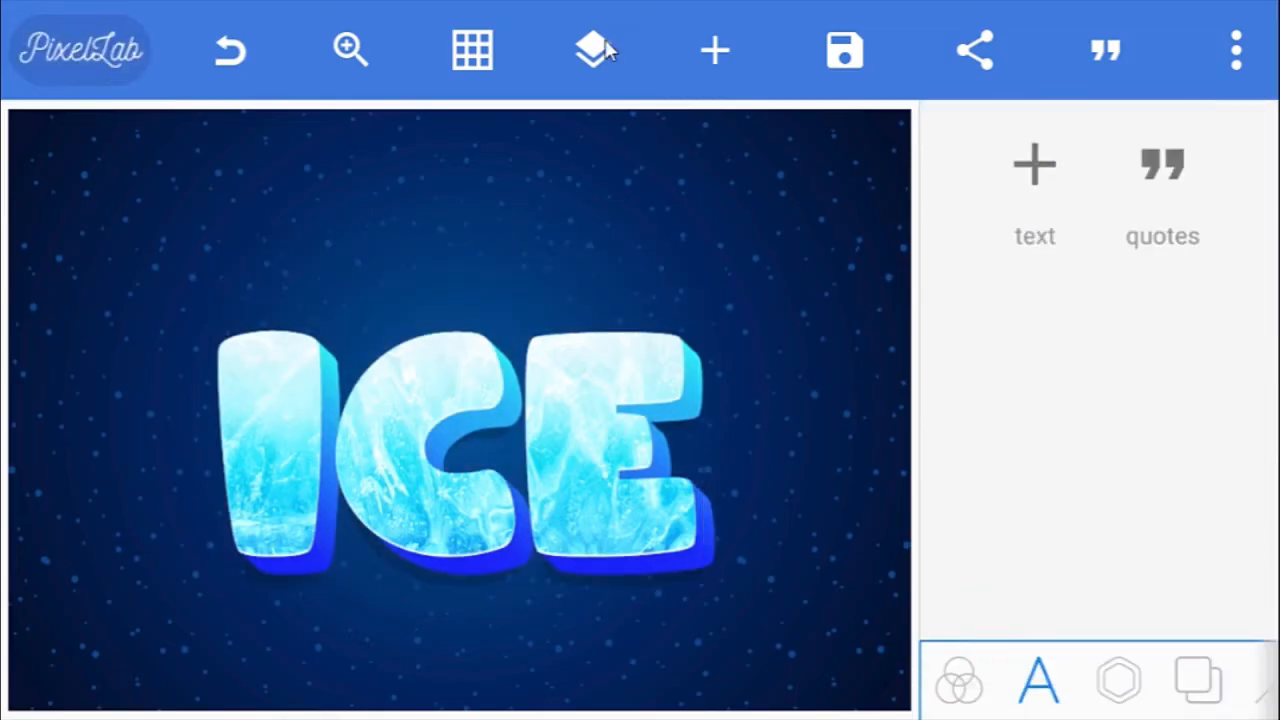
- Enable Emboss on ICE and adjust its Advanced lighting sliders
click(593, 50)
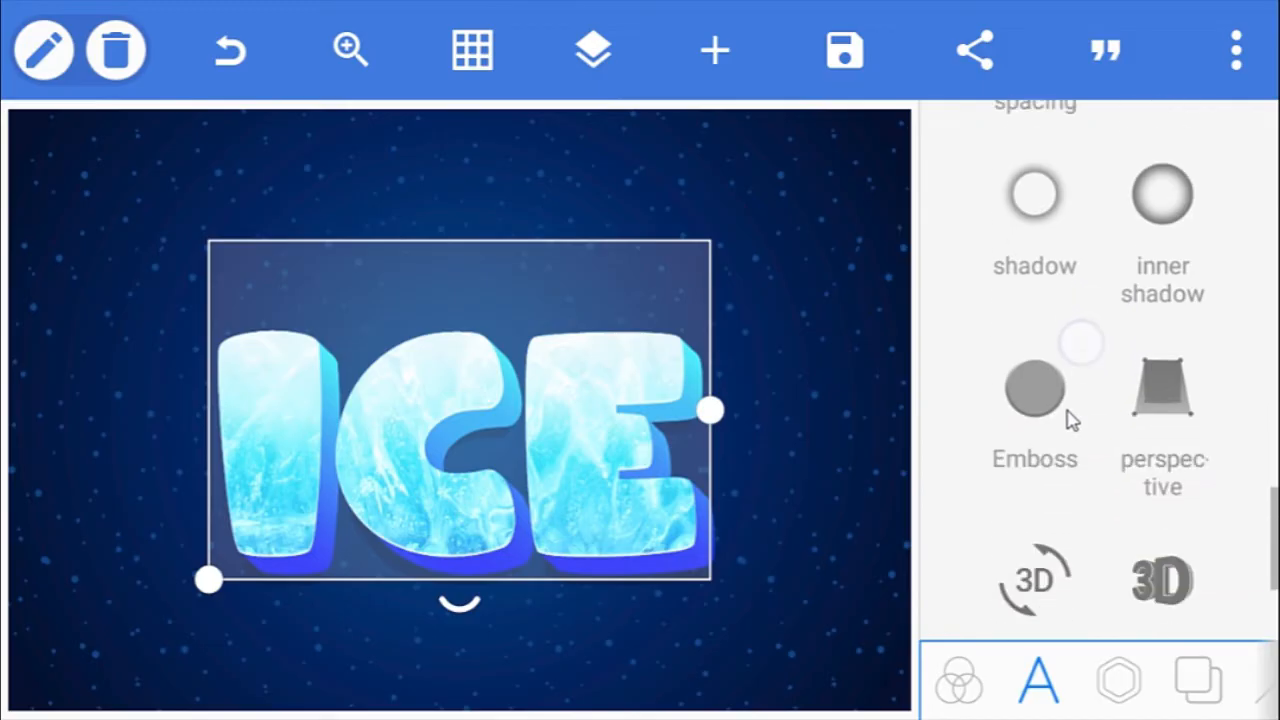
click(1034, 390)
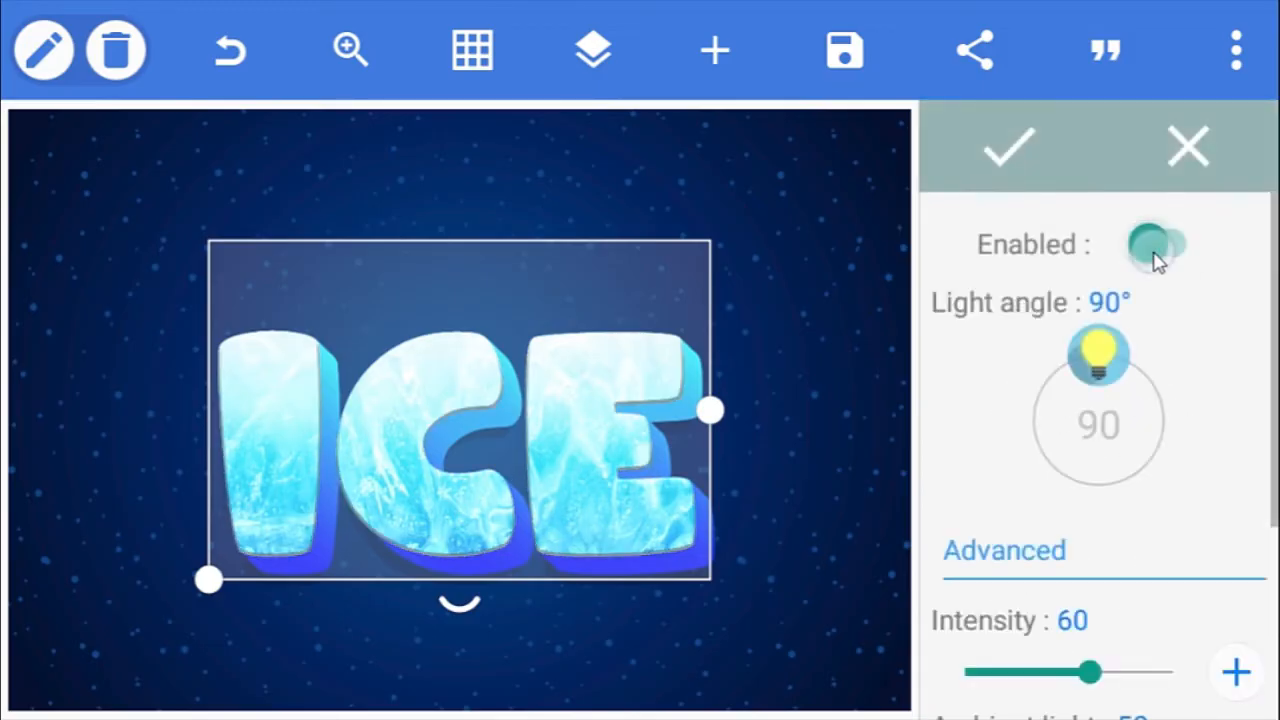
scroll(down, 3)
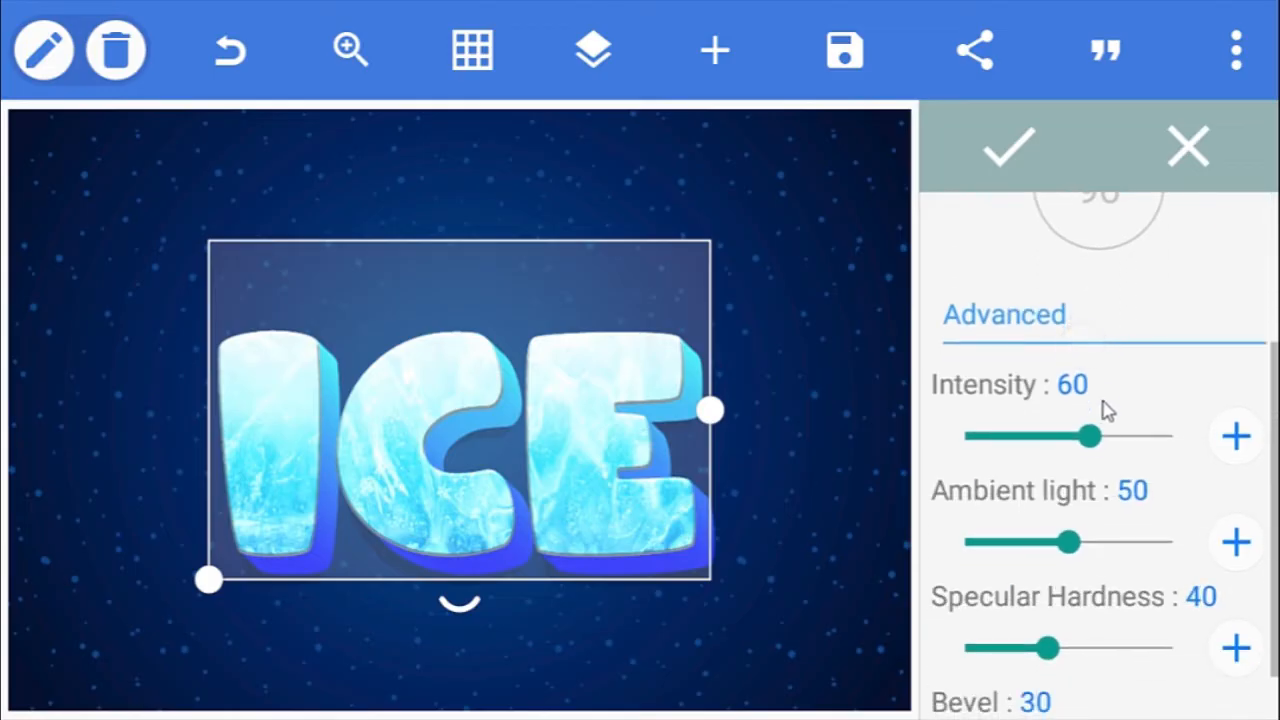
drag(1090, 436, 1175, 436)
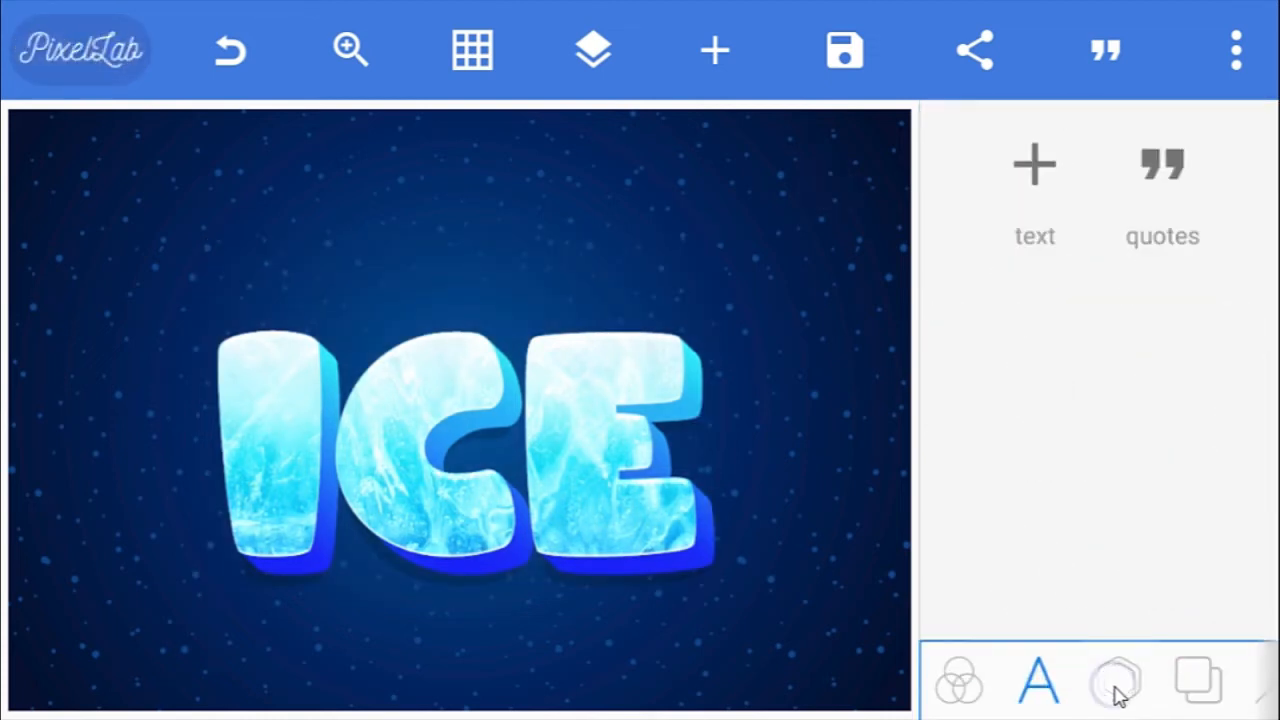
- Place the crack image over ICE and add a new empty text item
click(1117, 681)
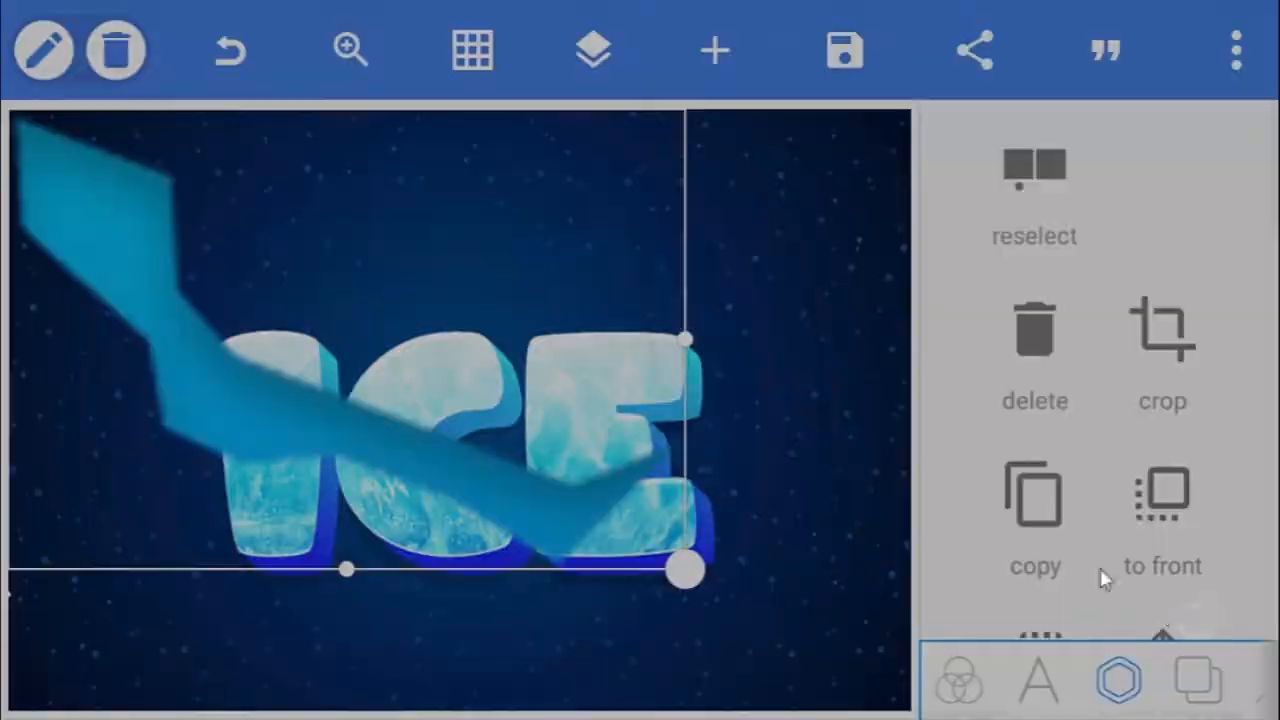
click(1162, 330)
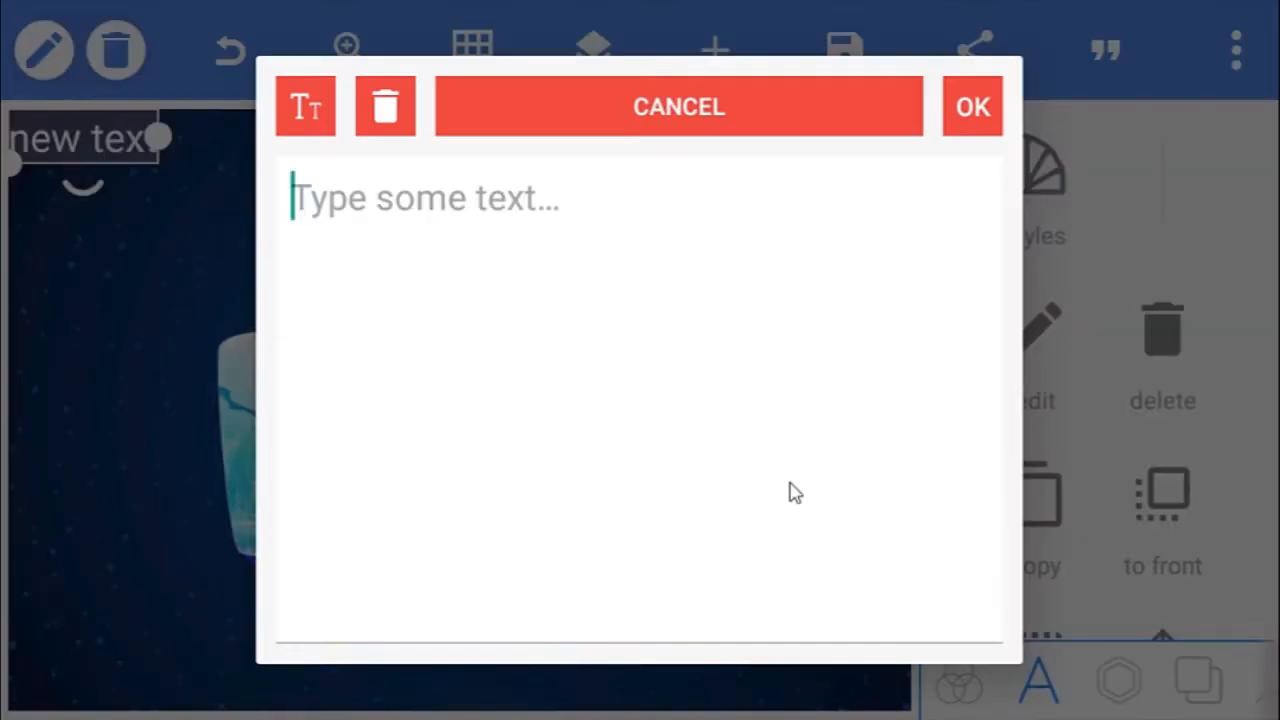
- Confirm MOUNTAIN as the new text and set it in the SuperMario256 font
click(971, 107)
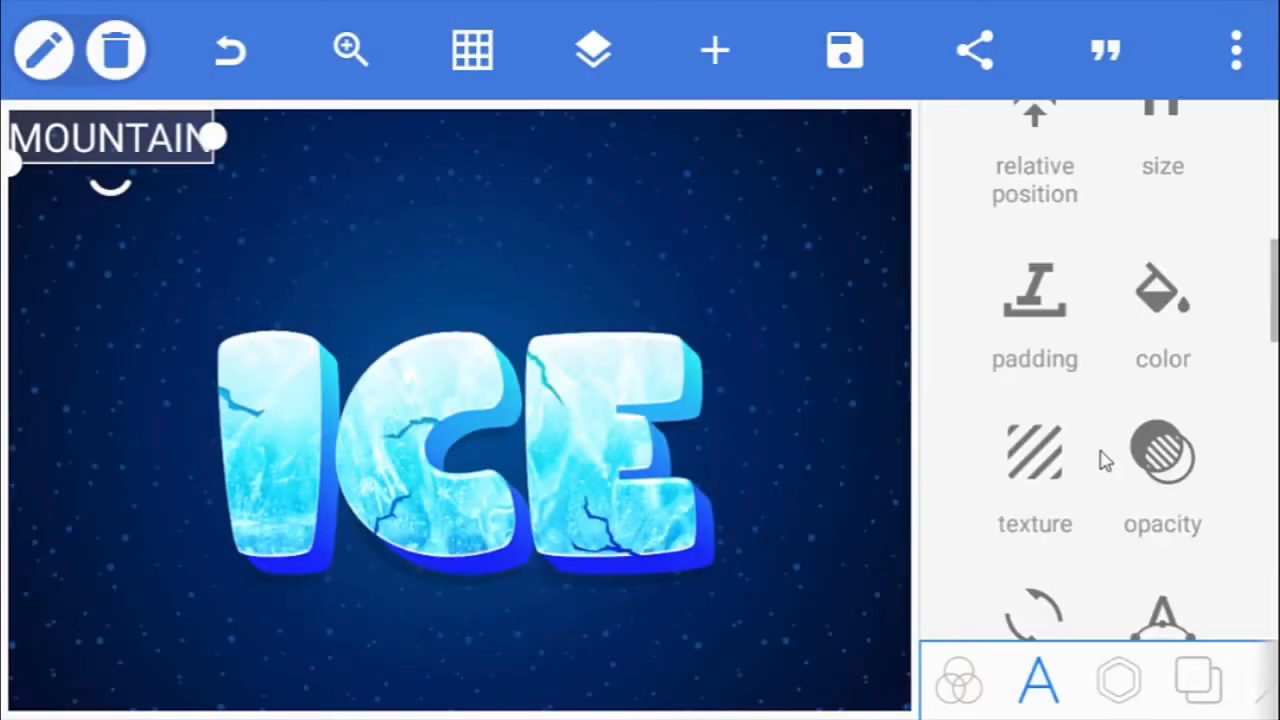
click(1037, 680)
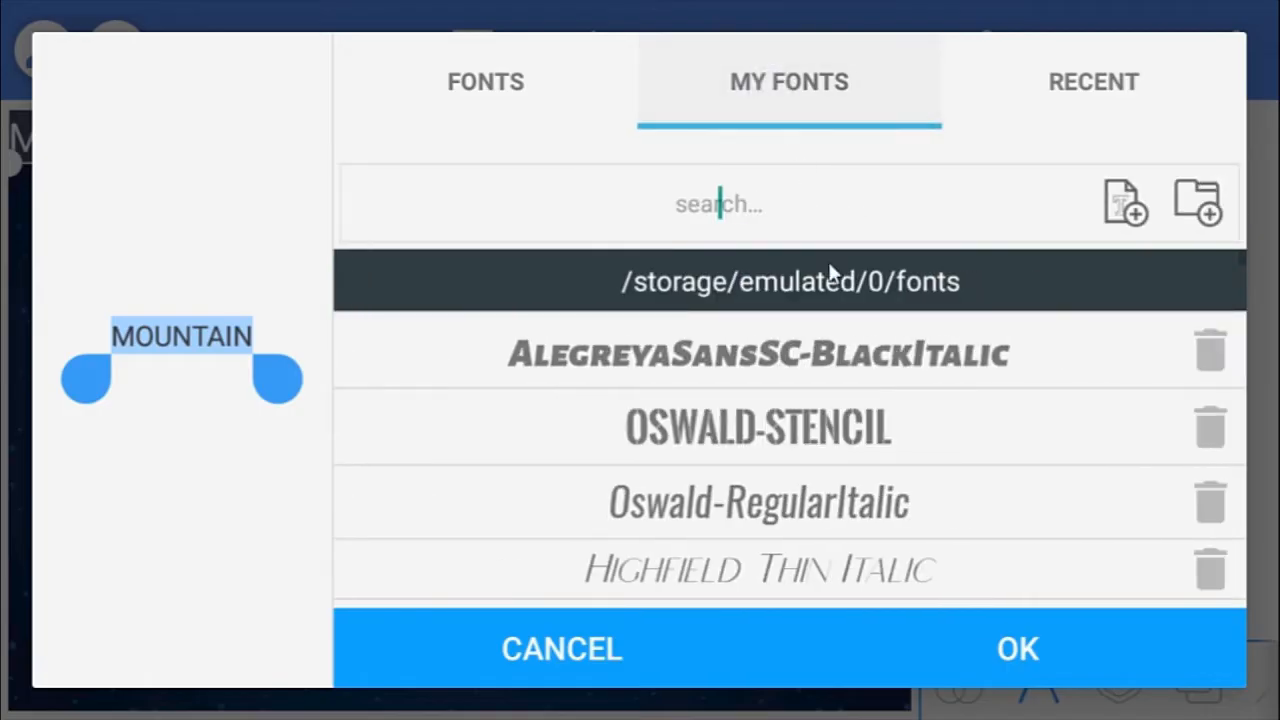
text(sup)
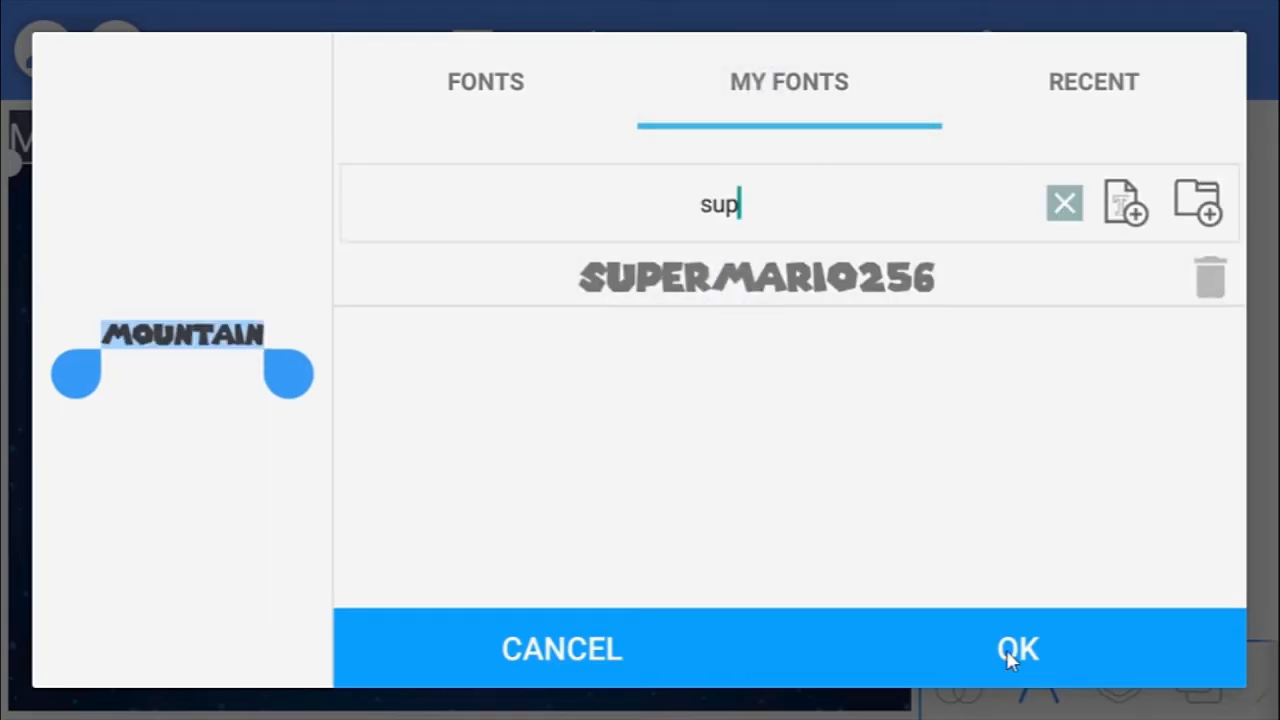
click(1017, 648)
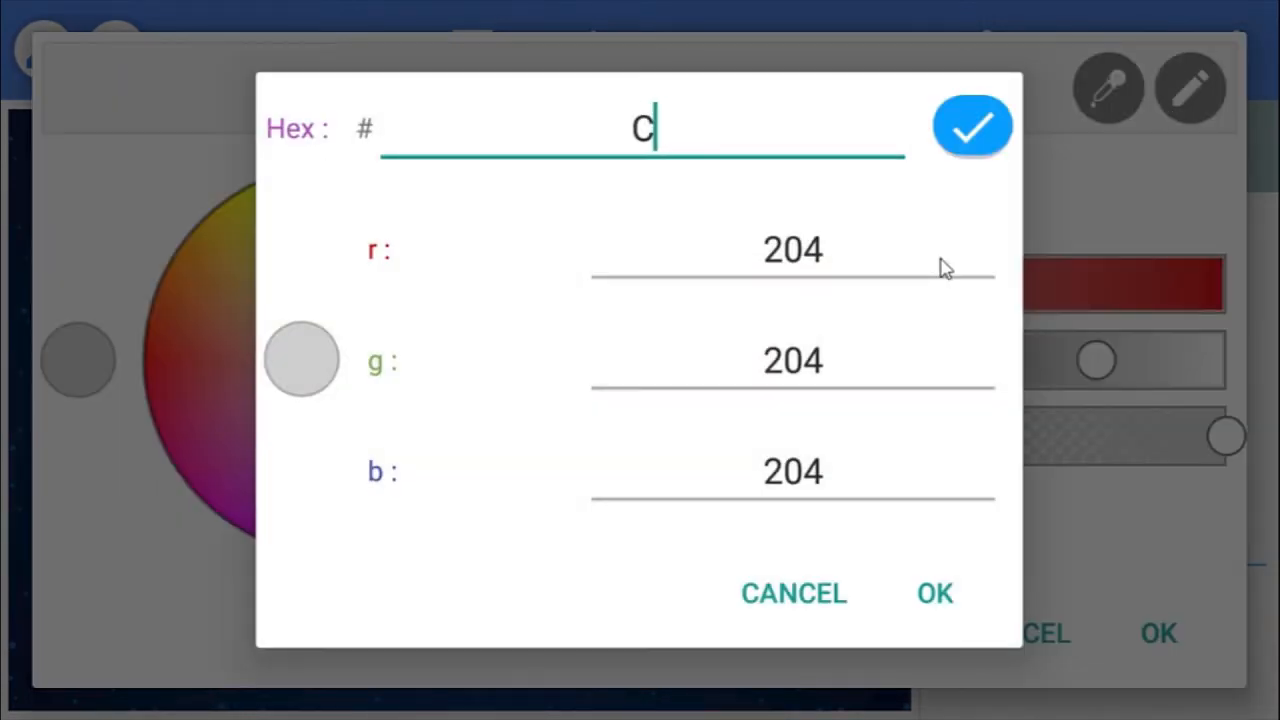
- Enter the gradient stop hex colours, finishing with FAFC07, and apply the yellow-orange gradient to MOUNTAIN
text(F0EB00)
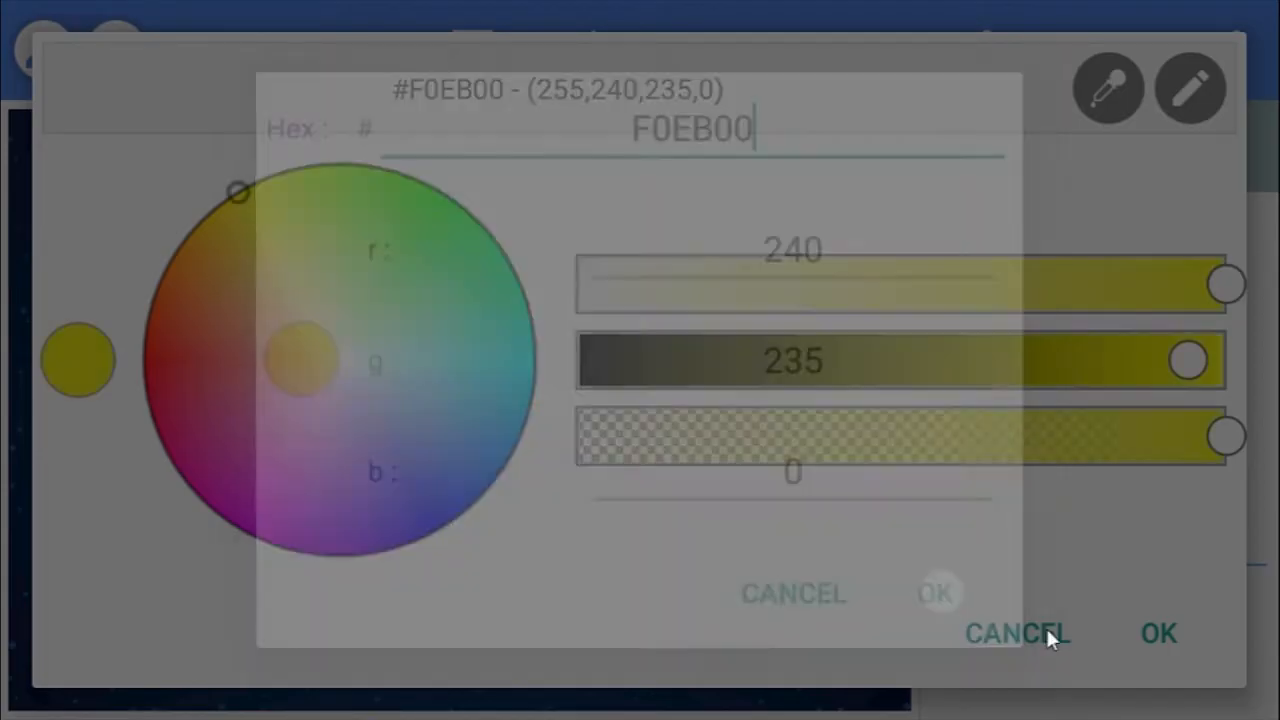
click(1190, 88)
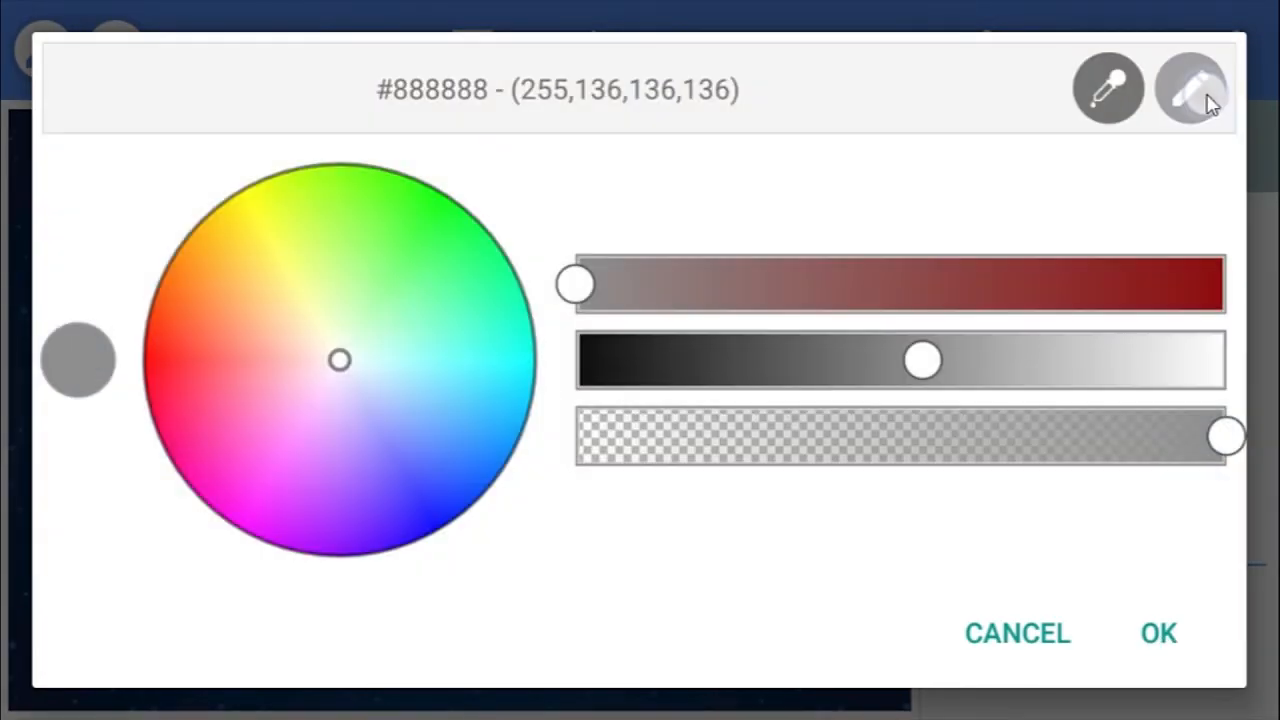
click(1190, 88)
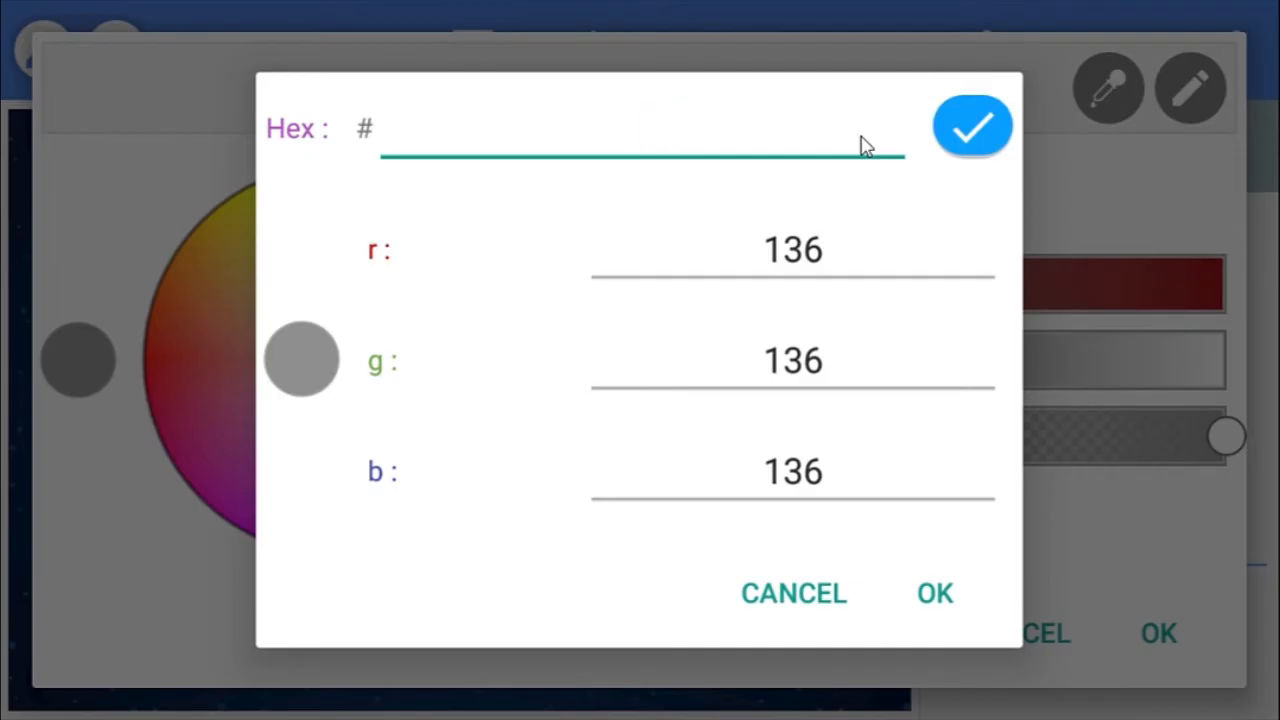
text(FD8D0)
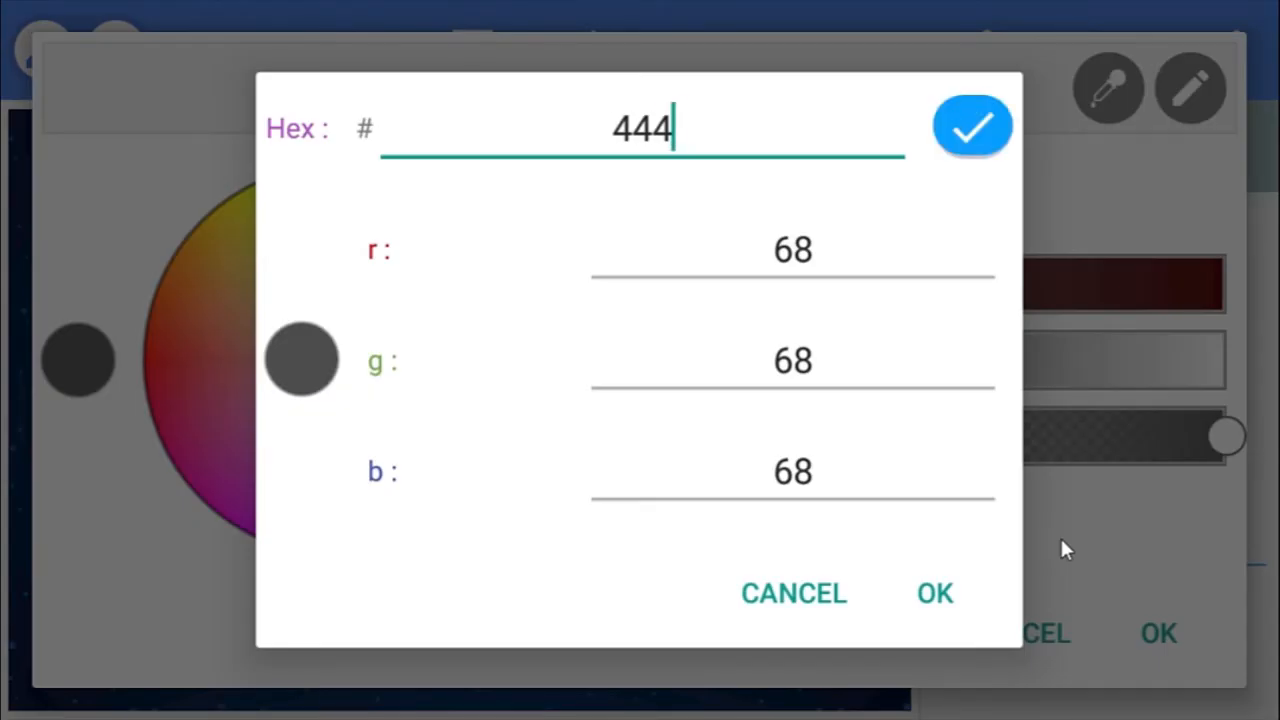
text(FAFC07)
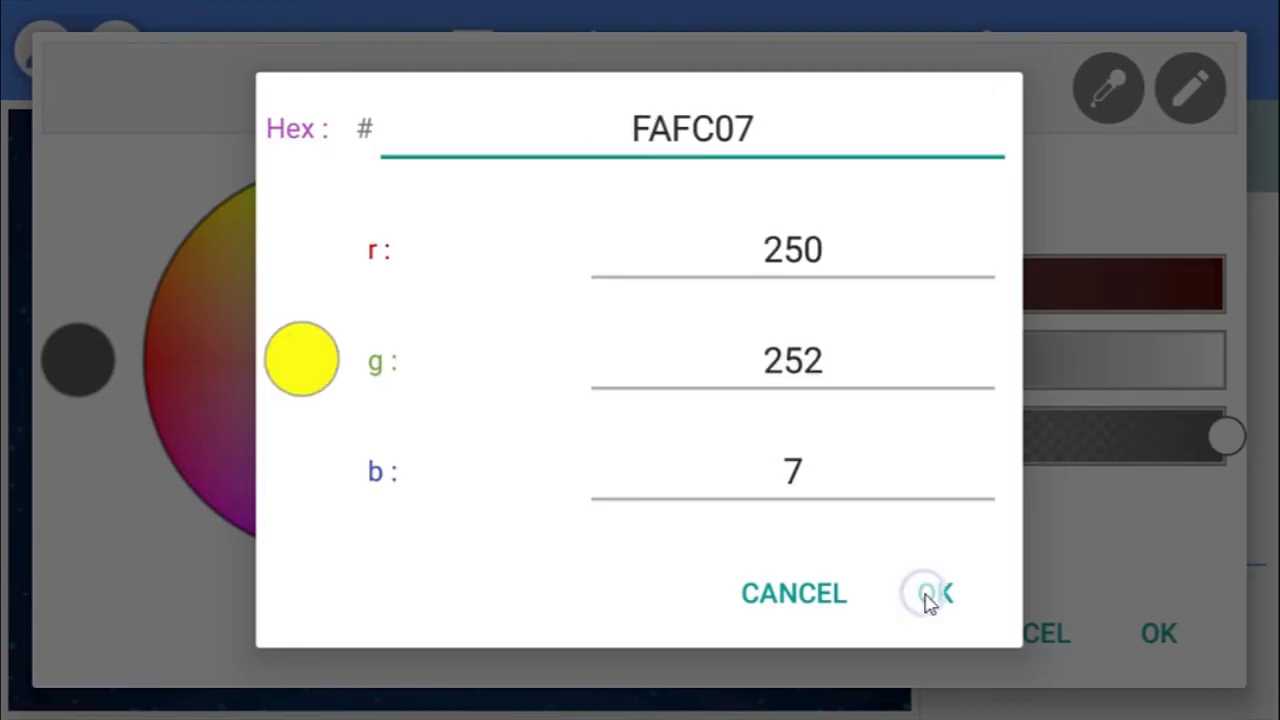
click(924, 592)
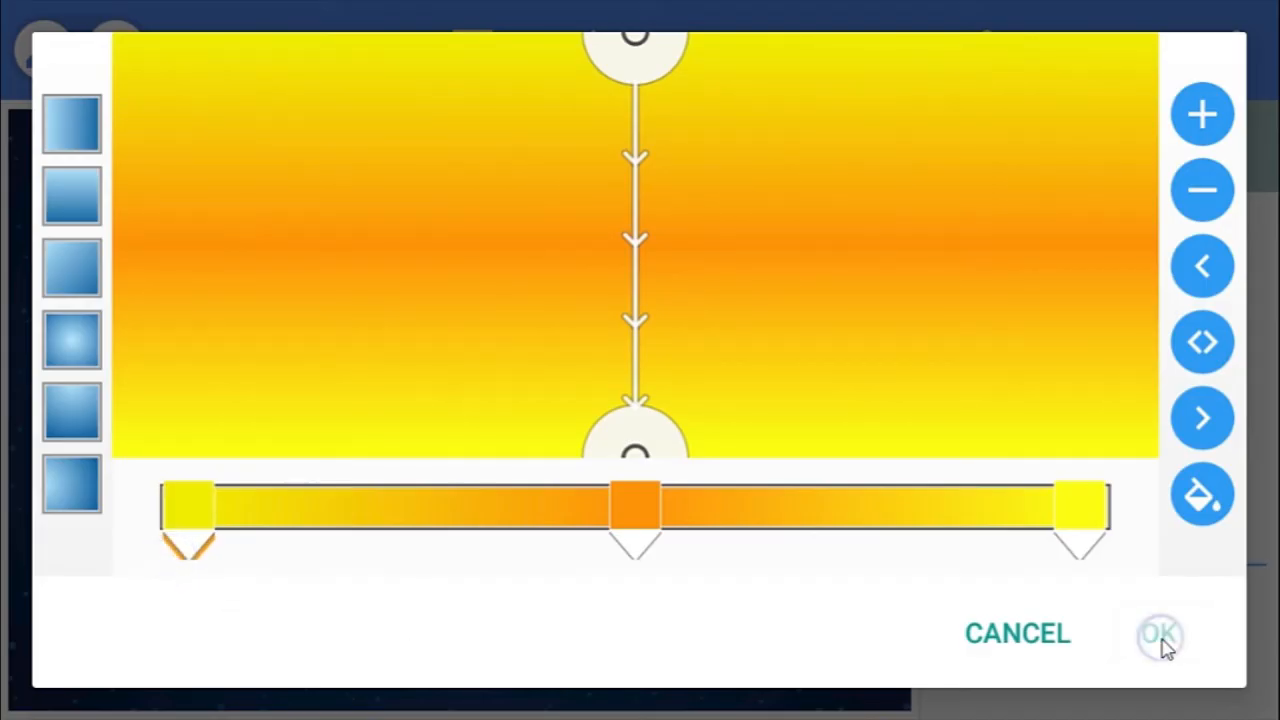
click(1159, 633)
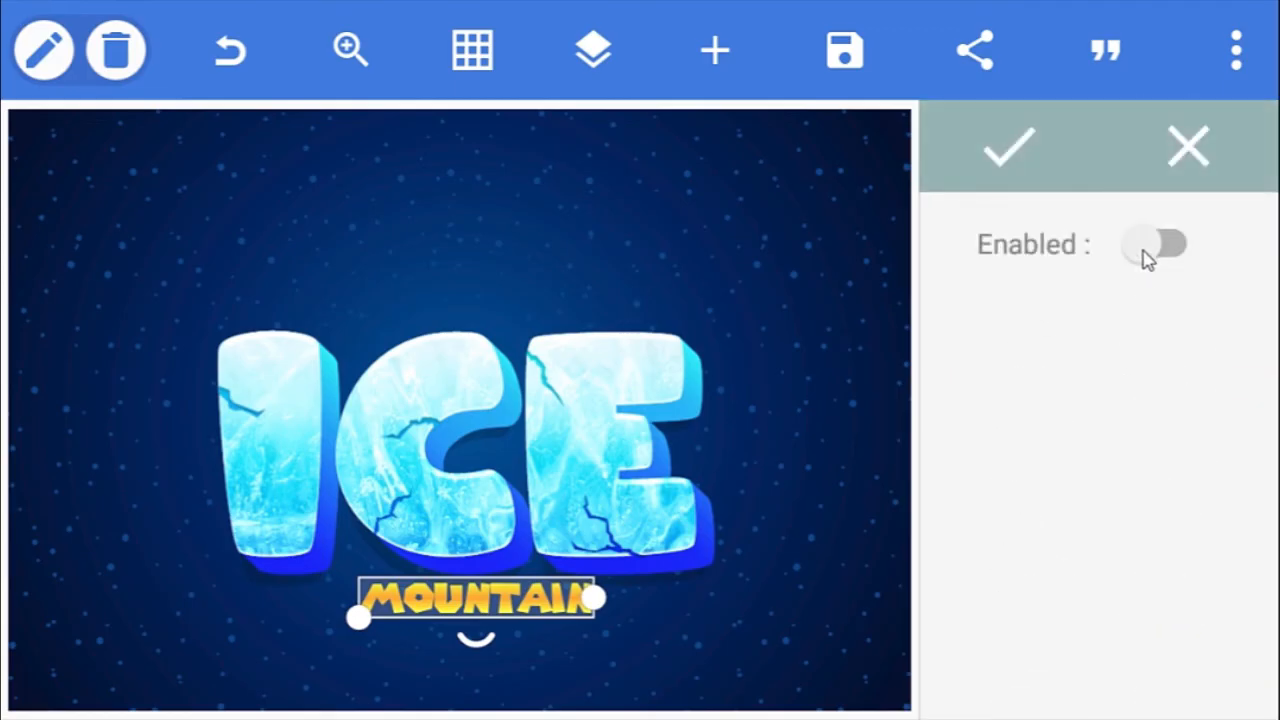
- Turn on an oblique 3D extrusion for MOUNTAIN with 75% darken and 2° z rotation
click(1157, 244)
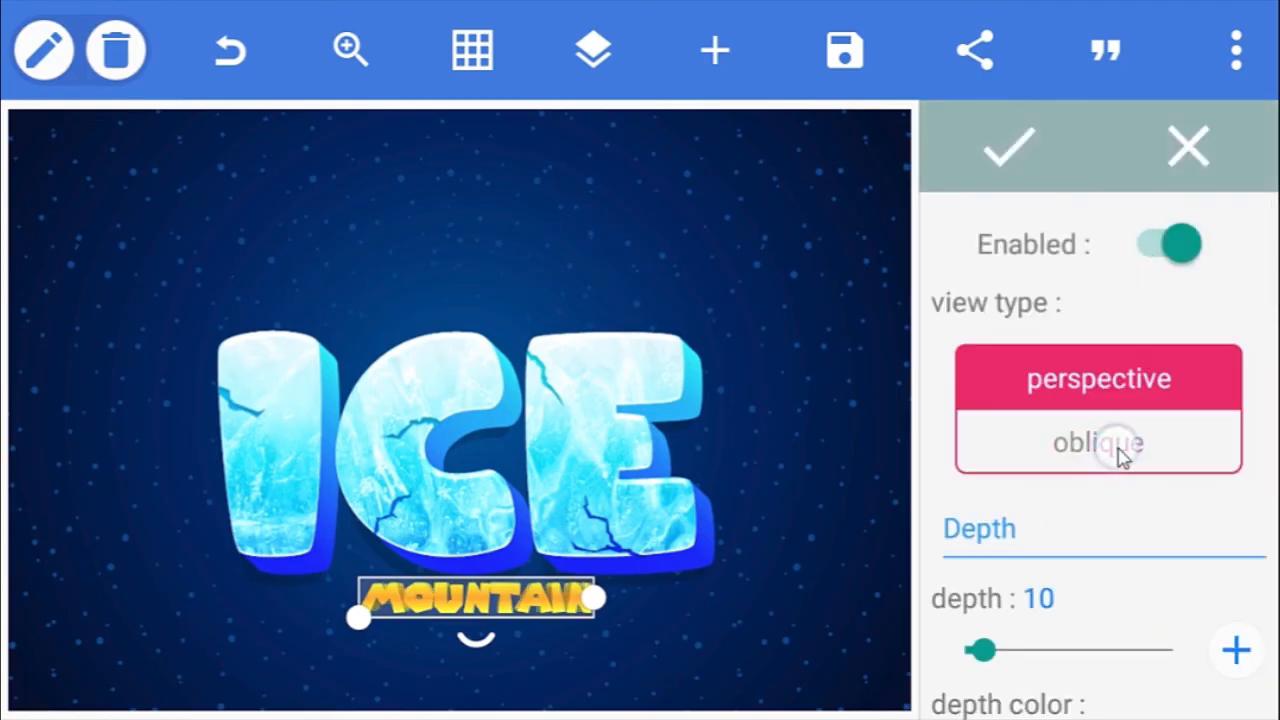
drag(980, 650, 970, 485)
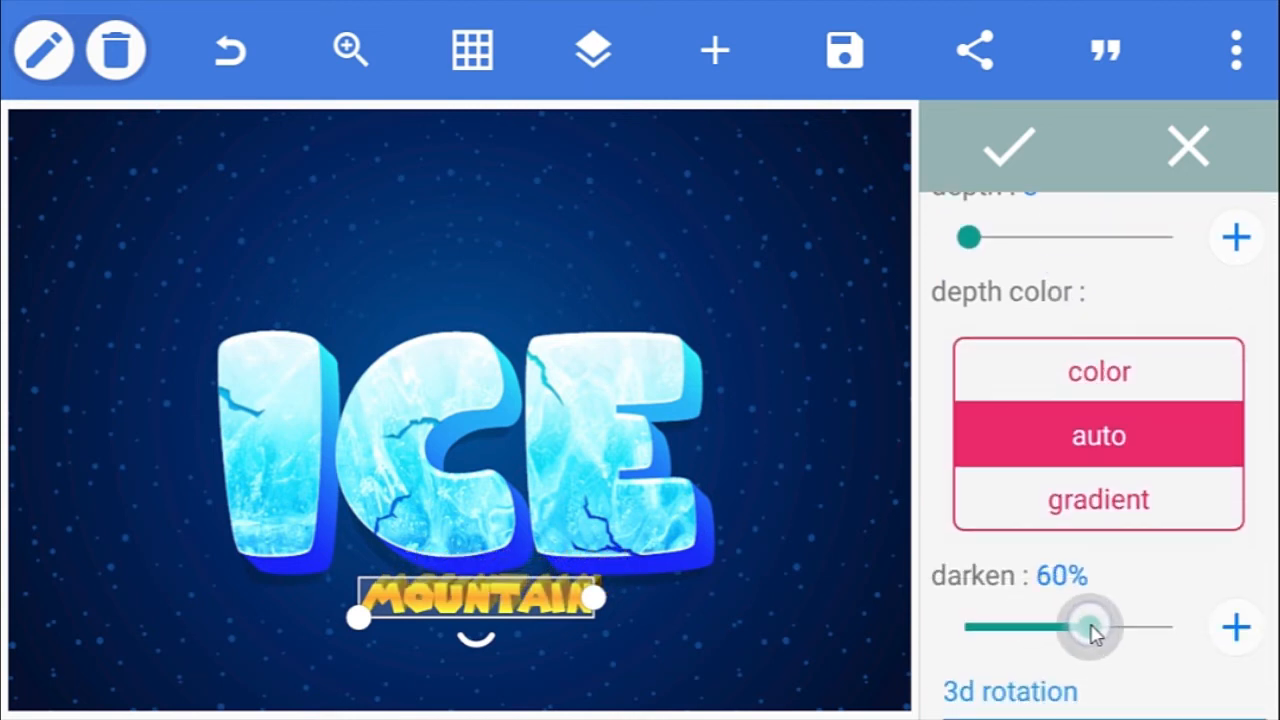
drag(1090, 627, 1120, 313)
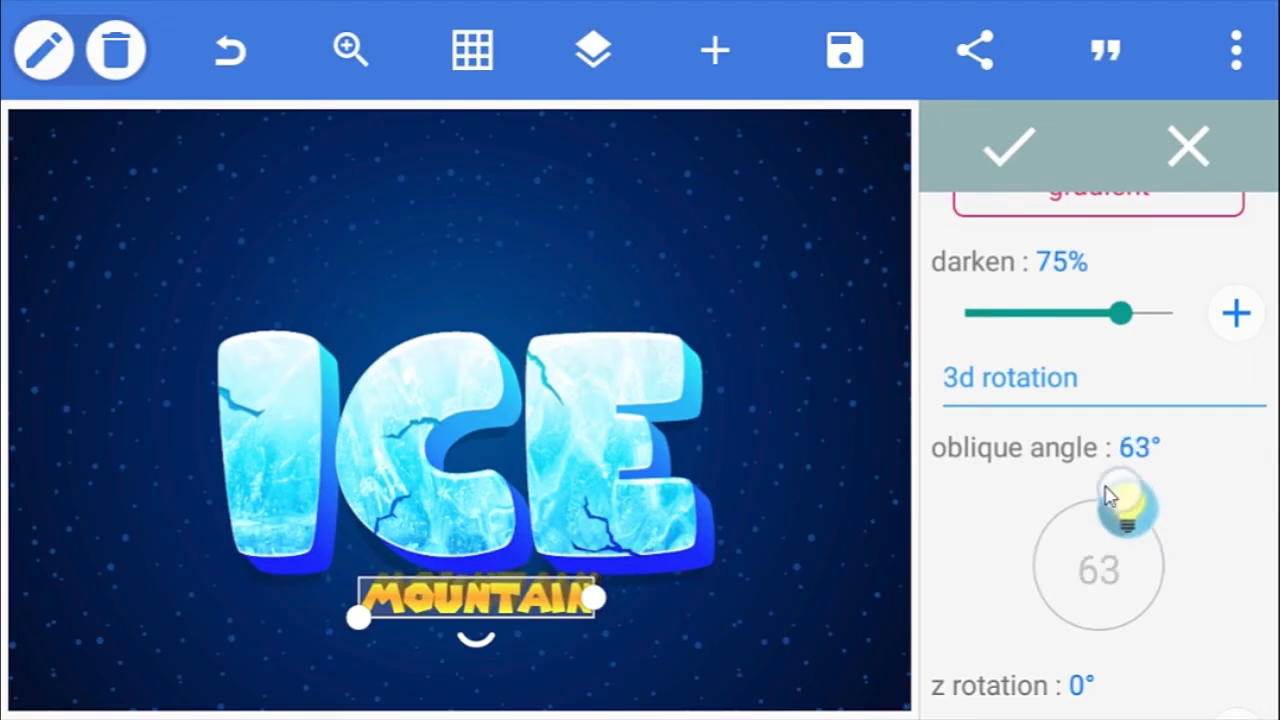
drag(1125, 505, 1070, 620)
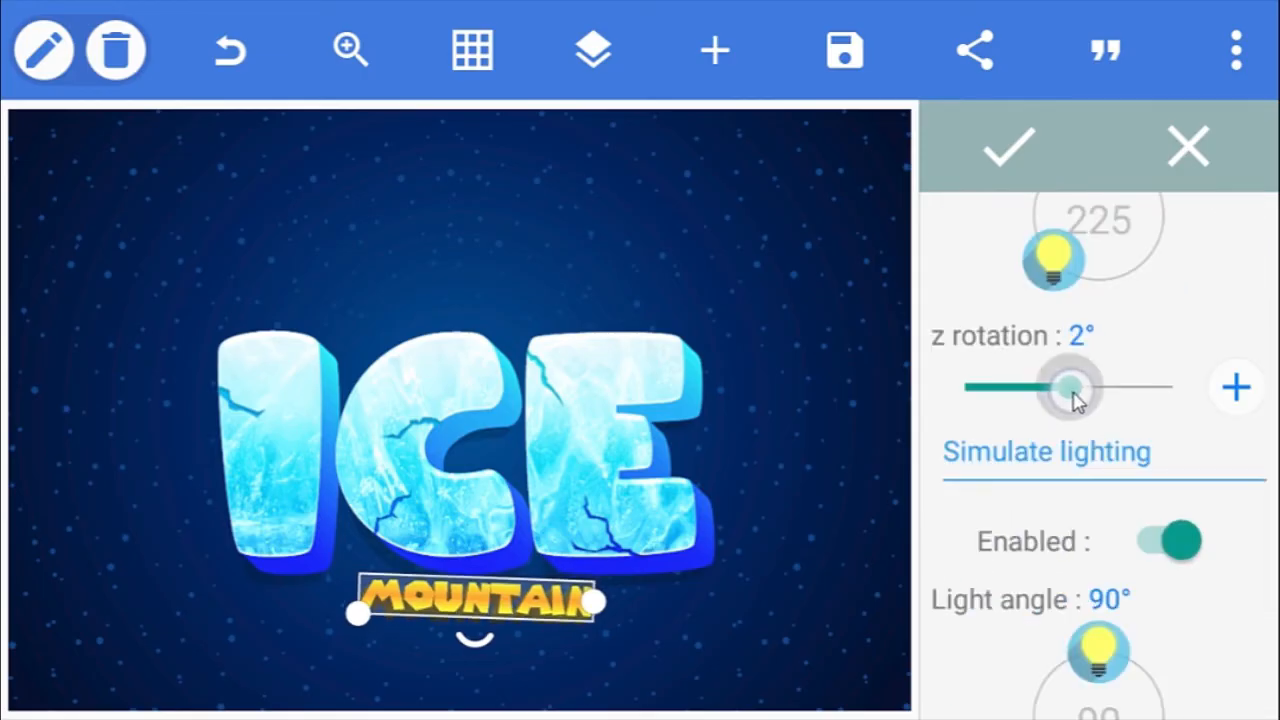
drag(1070, 388, 1060, 388)
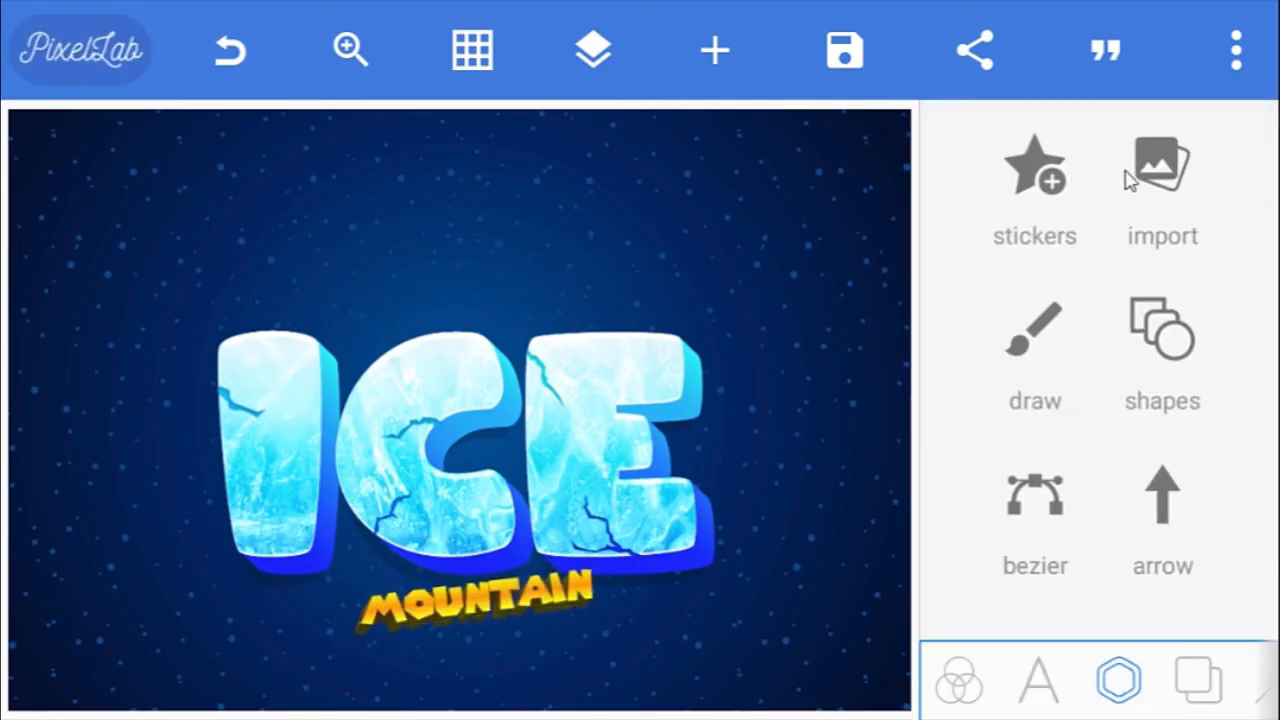
- Import the wooden sign image, shrink it under ICE, and keep MOUNTAIN layered above it
click(1161, 165)
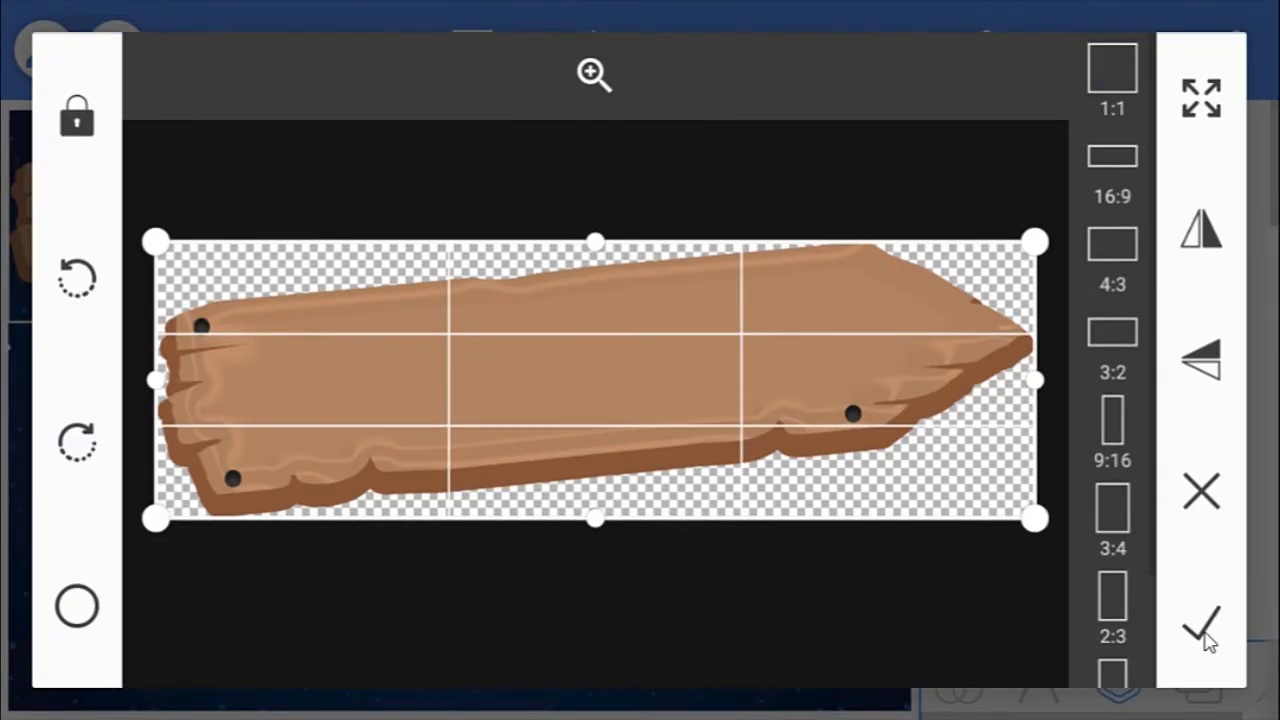
click(1201, 625)
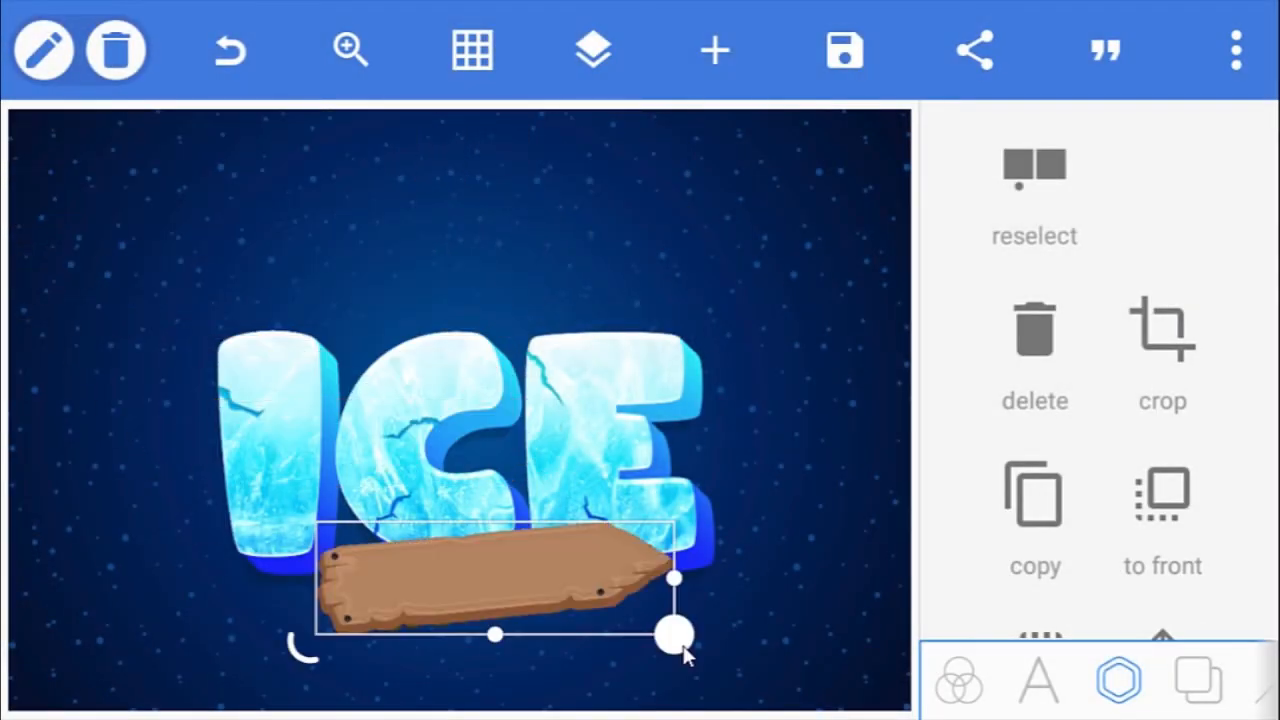
drag(675, 635, 600, 613)
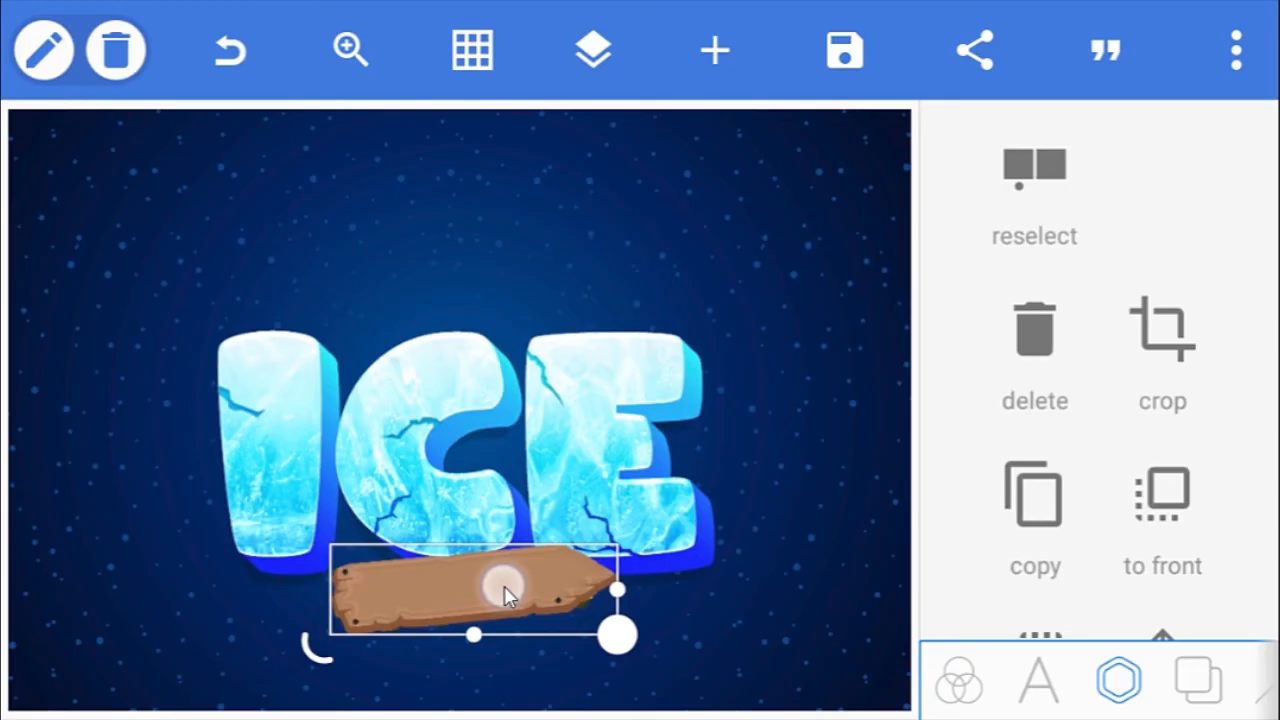
click(593, 49)
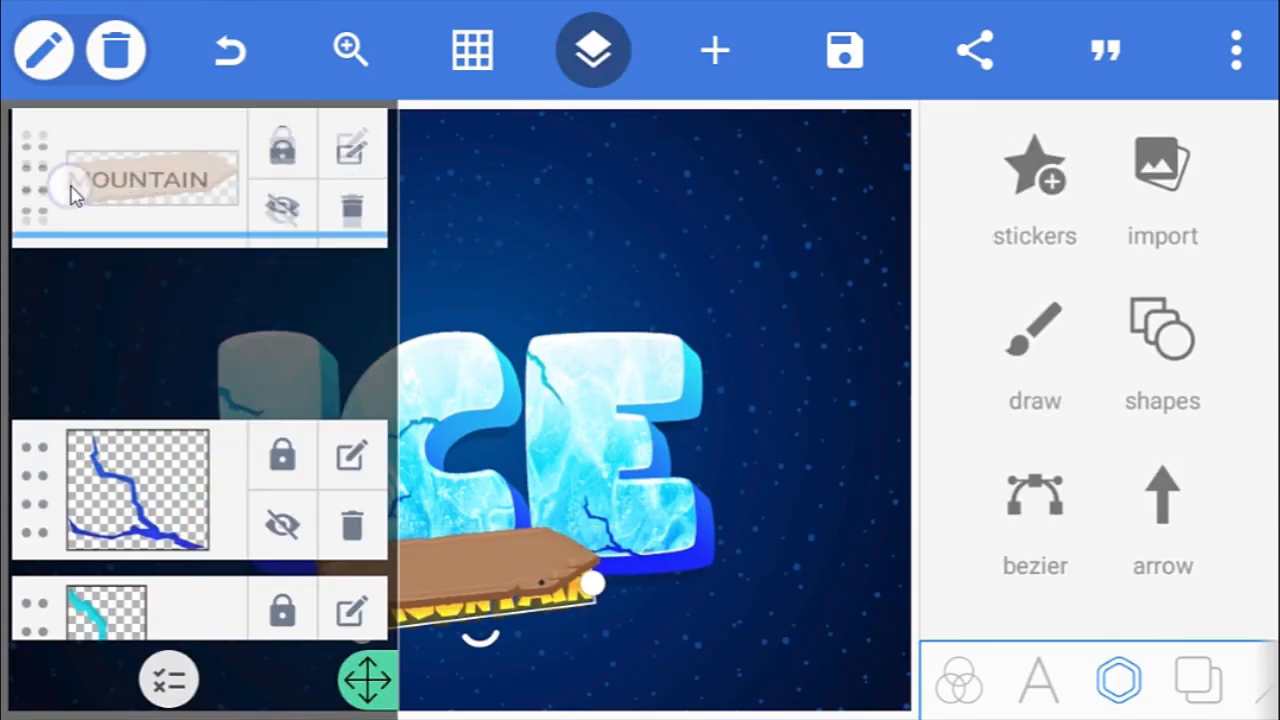
click(593, 50)
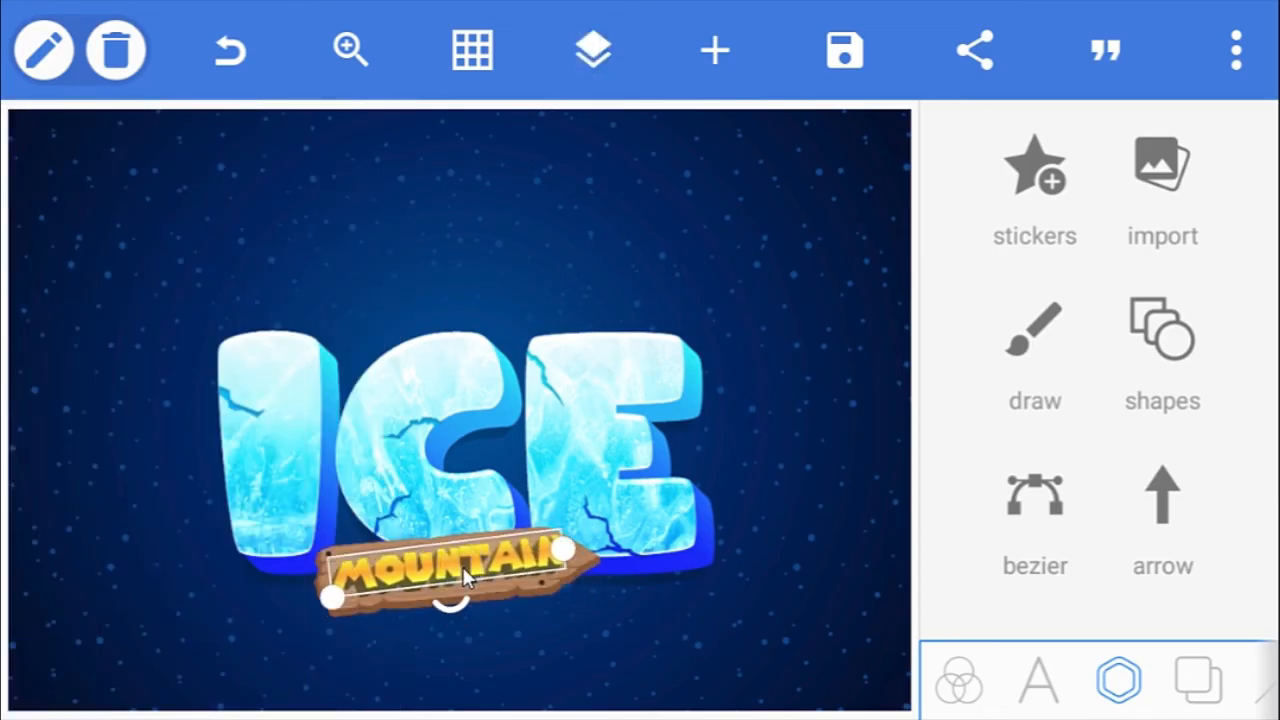
- Give MOUNTAIN a shadow with blur radius 3, offset x -3 and offset y 3
click(1037, 680)
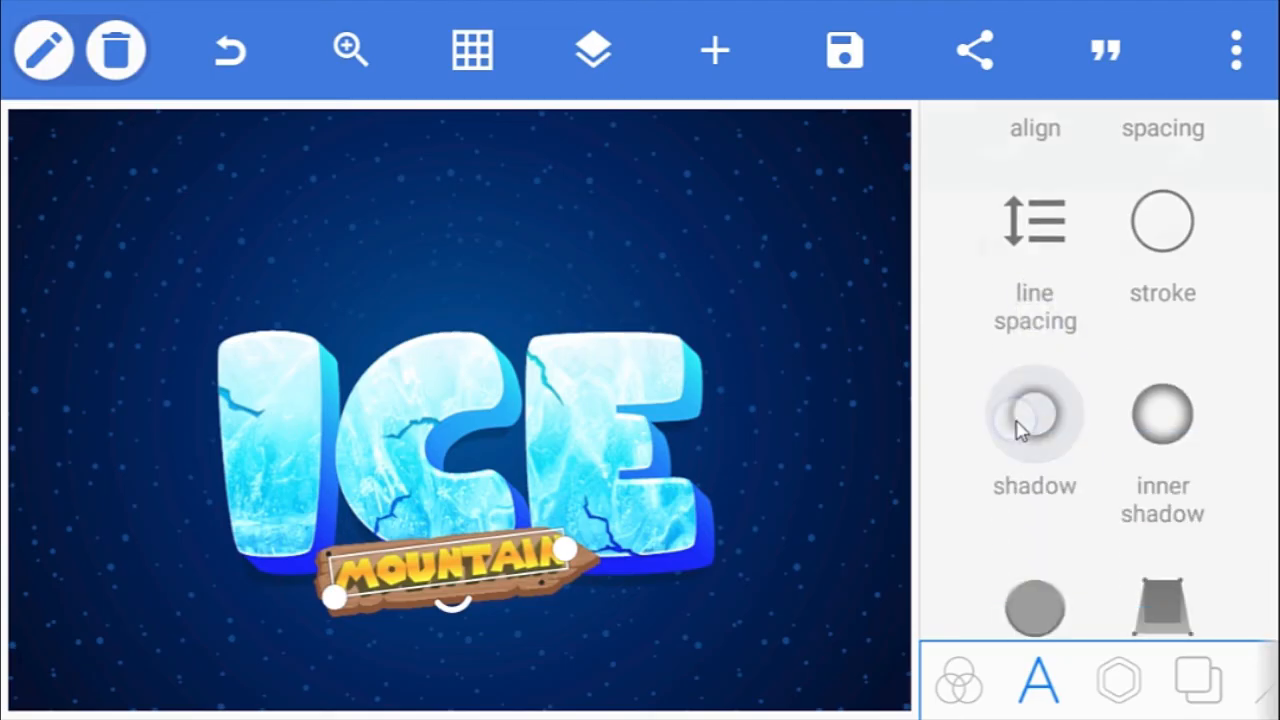
click(1034, 415)
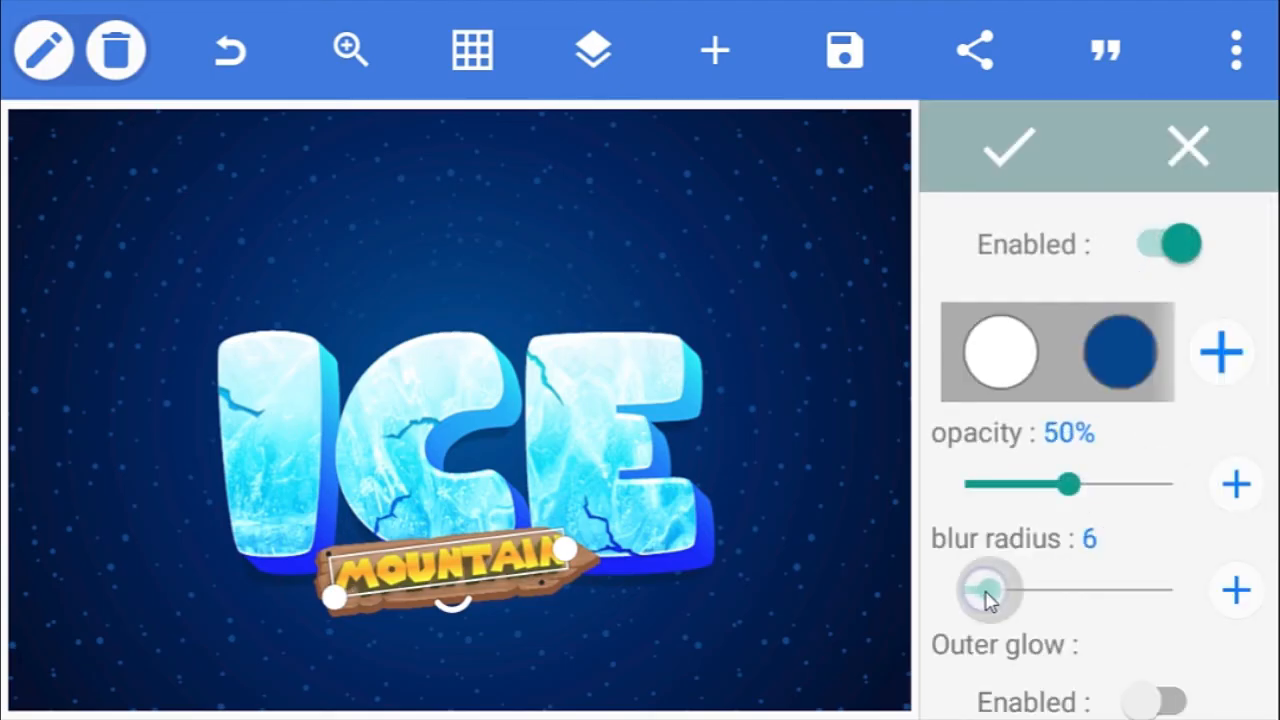
drag(990, 590, 975, 413)
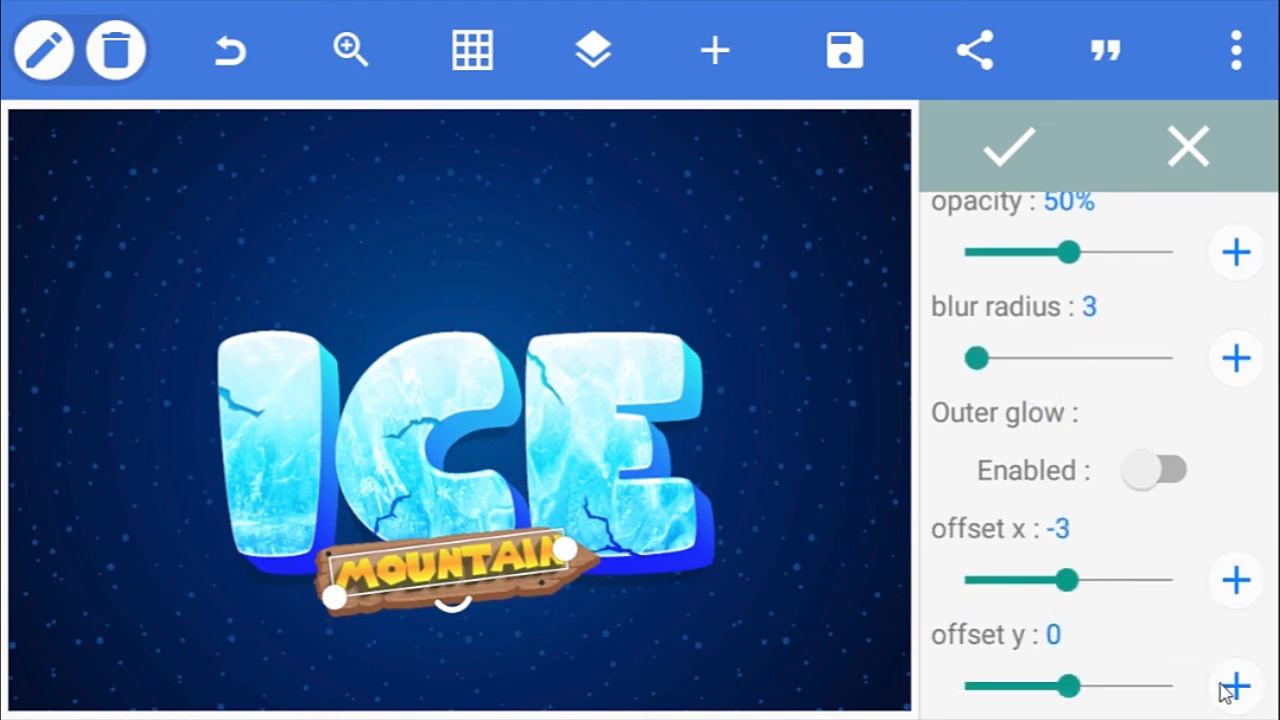
click(1235, 685)
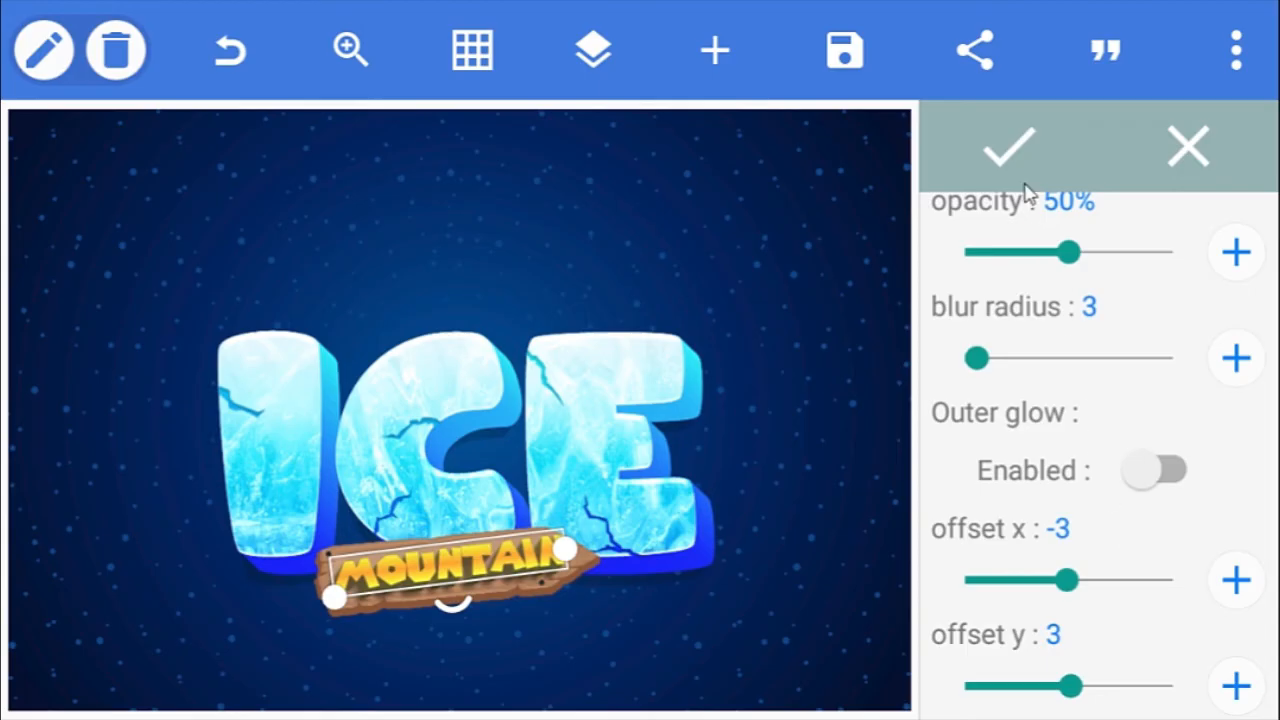
click(1008, 147)
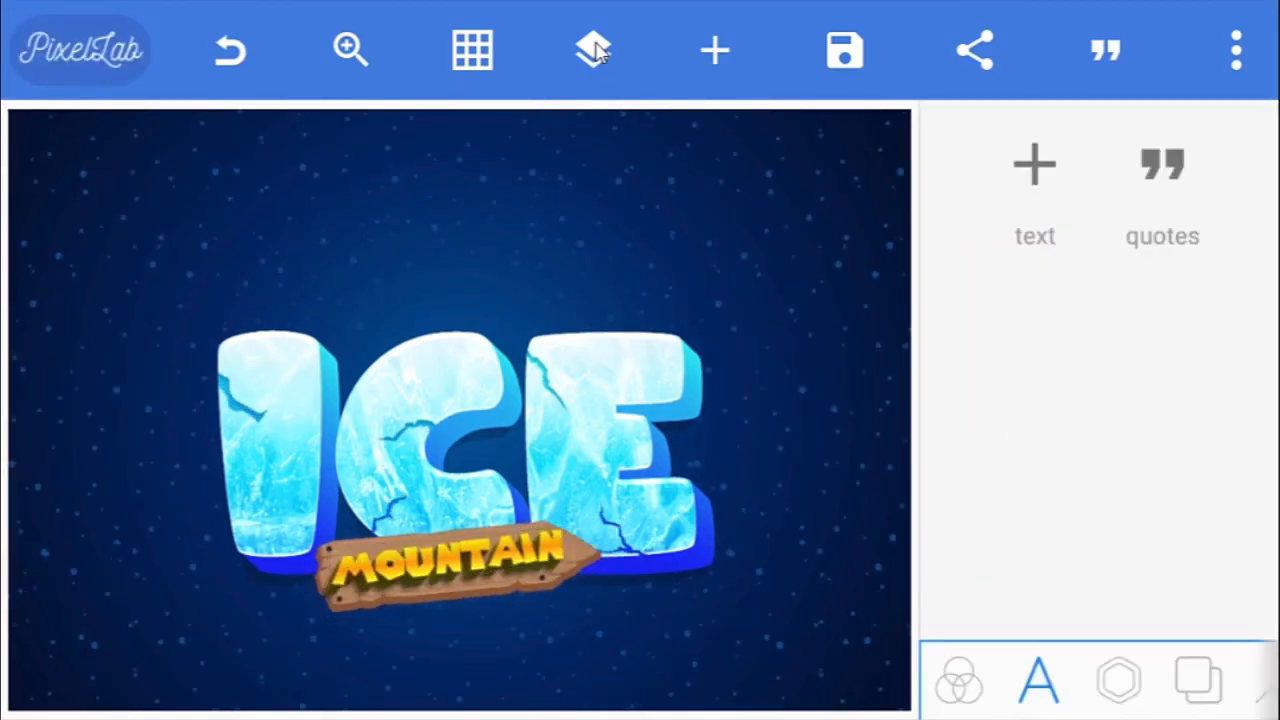
- From the Layers panel, edit the second ICE text layer so it reads LIKE
click(593, 50)
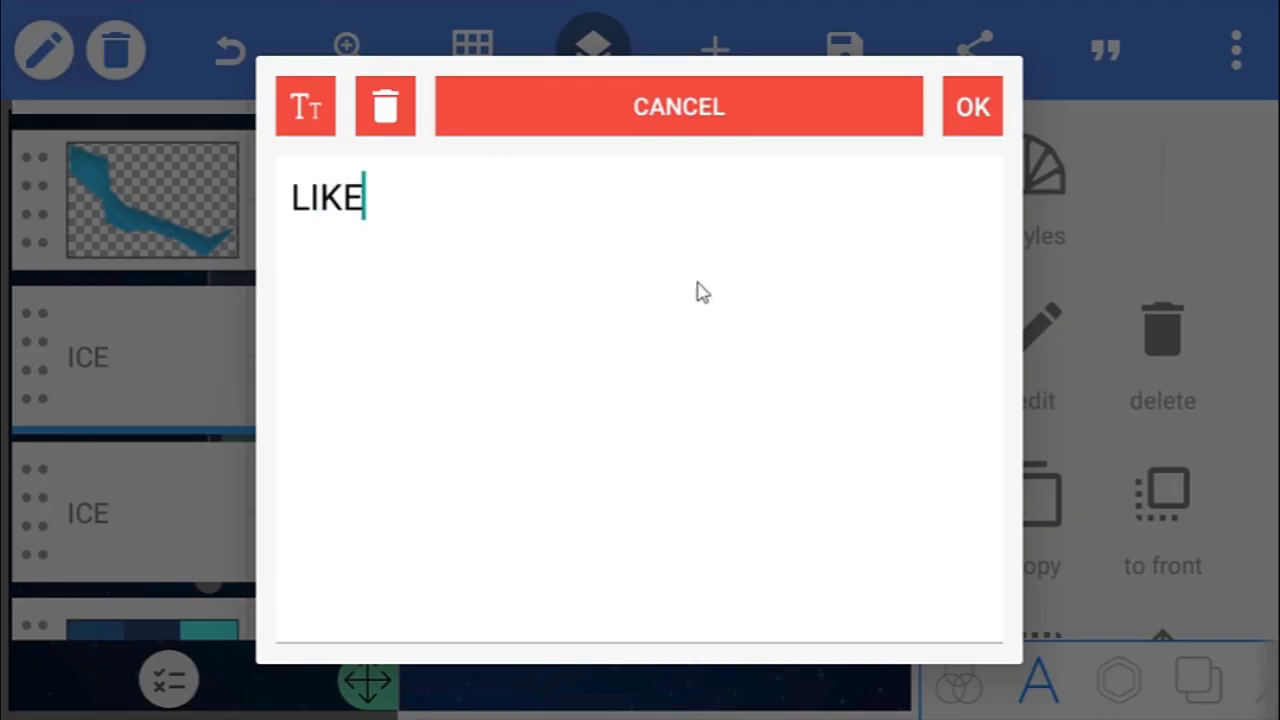
click(971, 107)
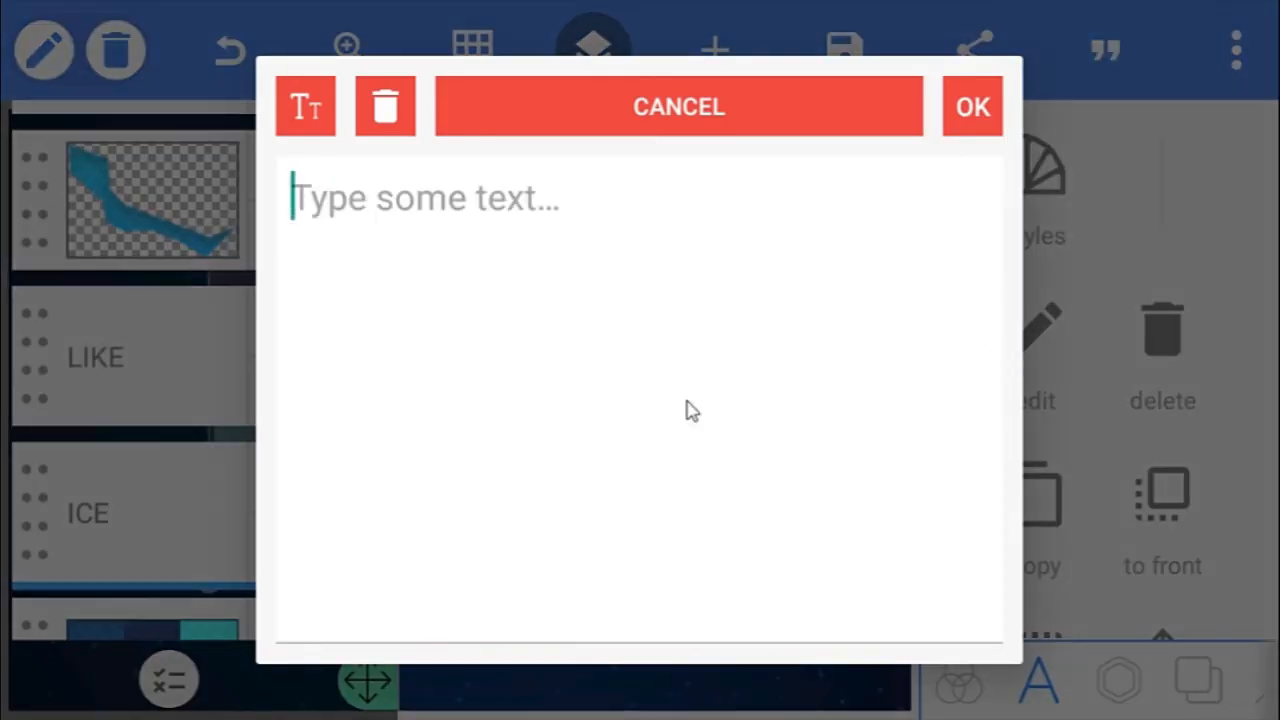